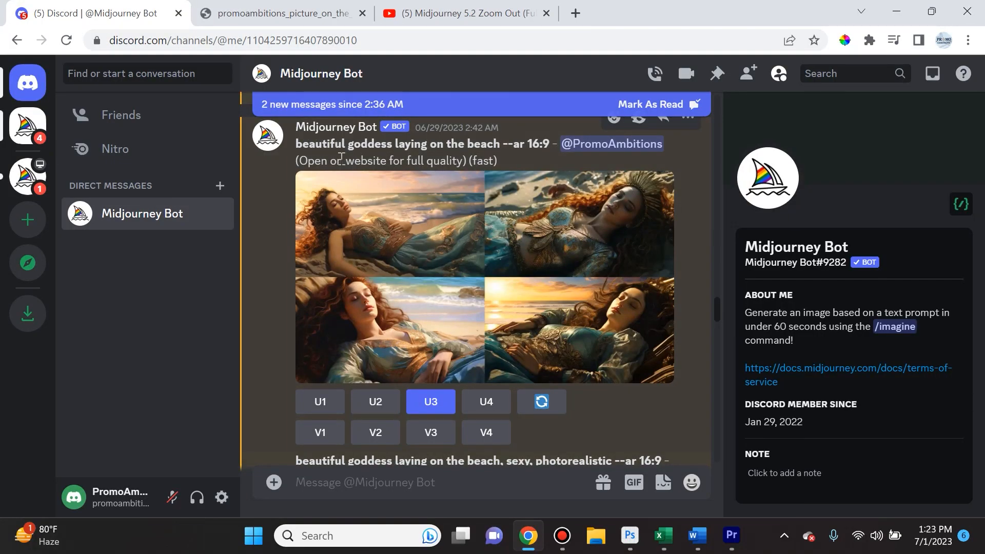
pyautogui.moveTo(444, 148)
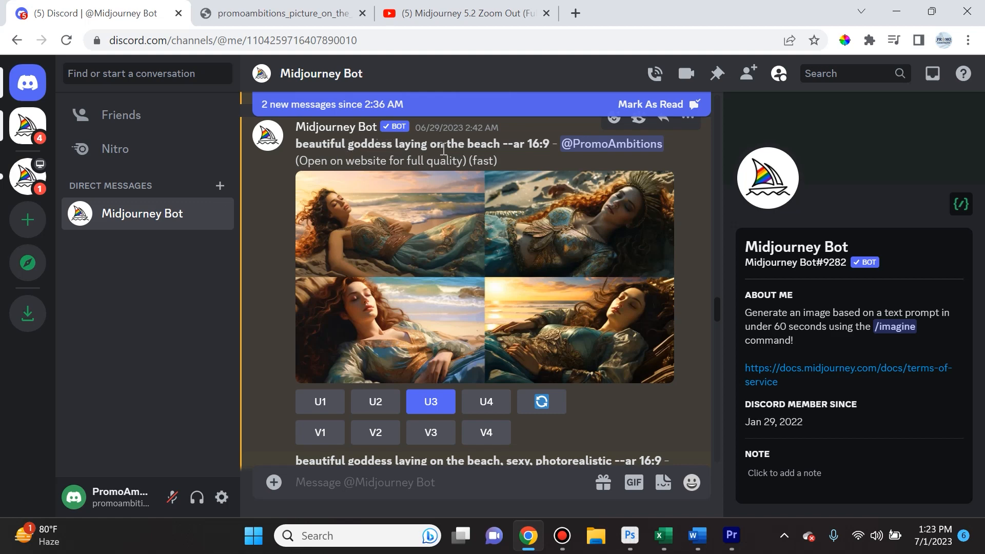
pyautogui.moveTo(562, 165)
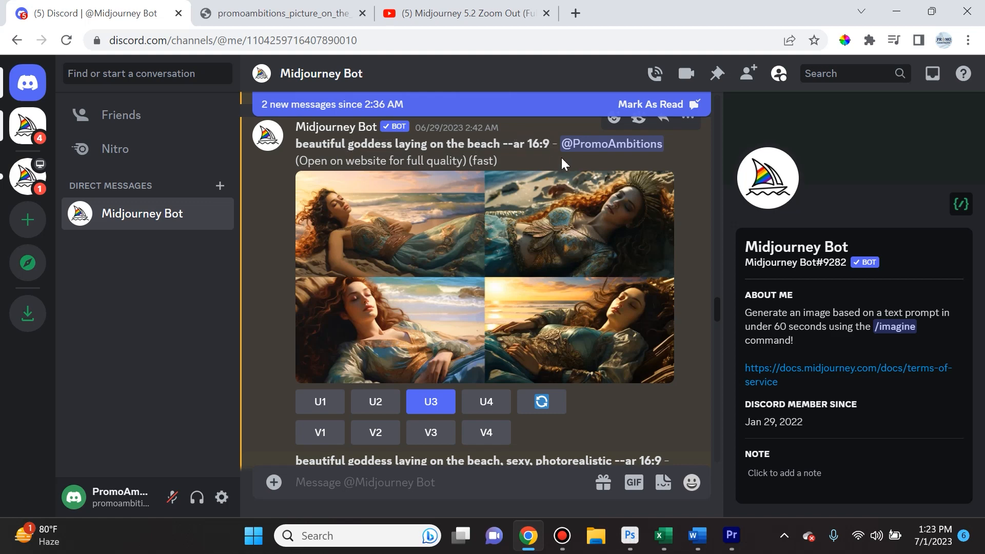
# Scroll the Midjourney Bot DM down past the U1–U4 grid to the upscaled Image #3.
pyautogui.scroll(-3)
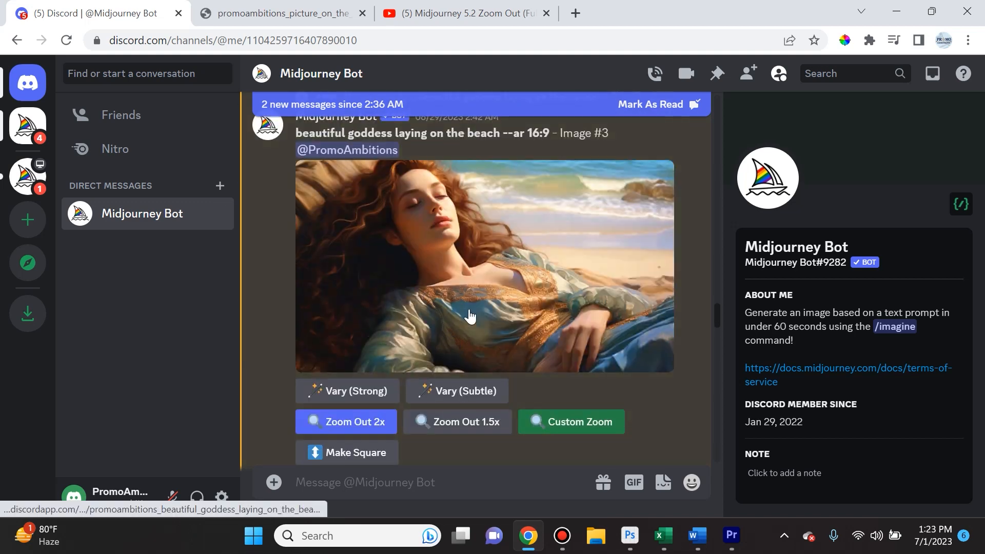
pyautogui.moveTo(466, 305)
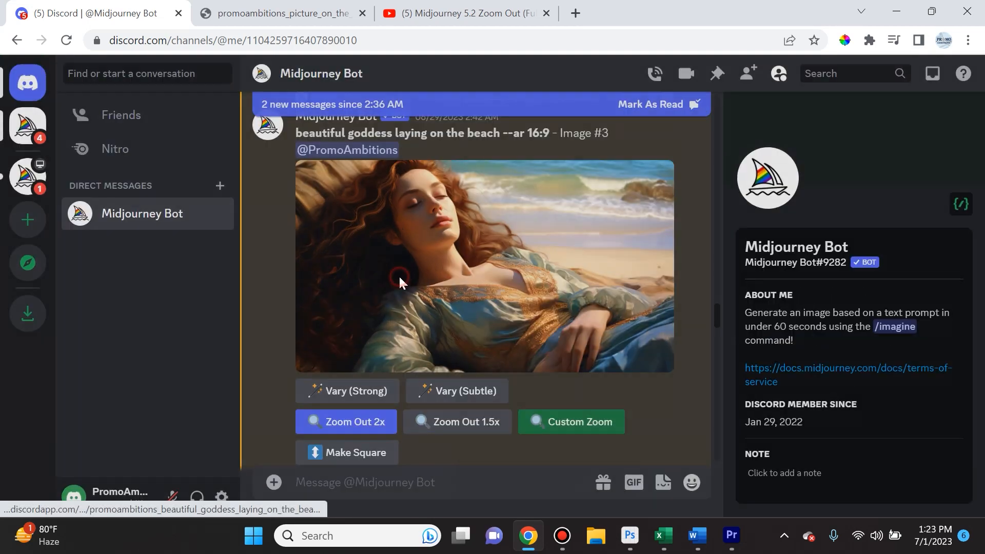
# Open the beach goddess image full-size in a new tab and save it via 'Save image as...'.
pyautogui.click(403, 283)
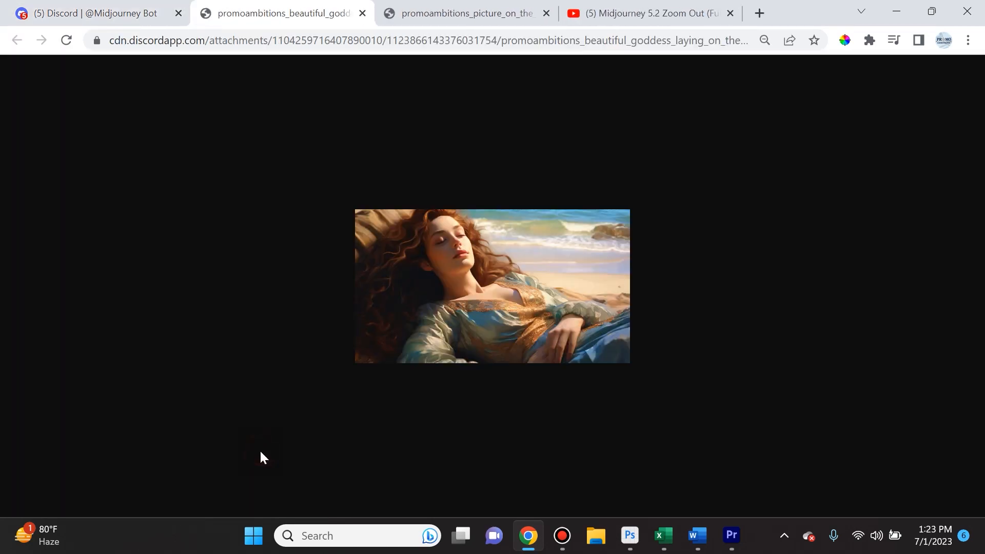
pyautogui.rightClick(492, 287)
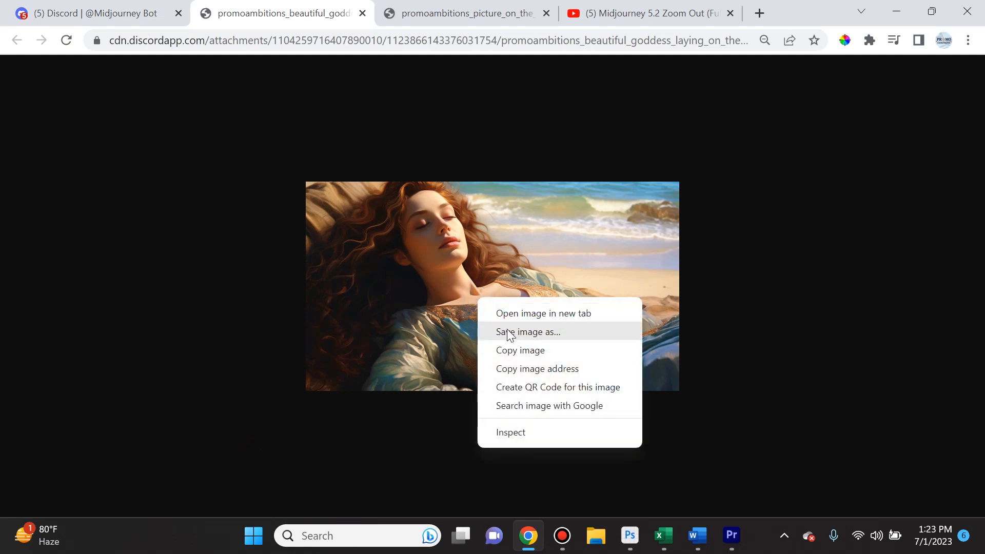
pyautogui.click(528, 332)
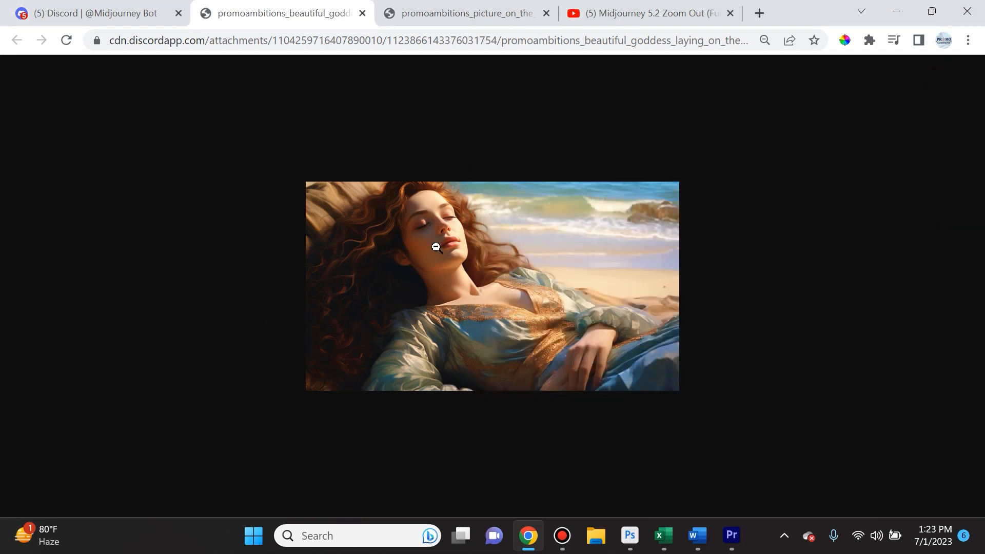
pyautogui.moveTo(544, 24)
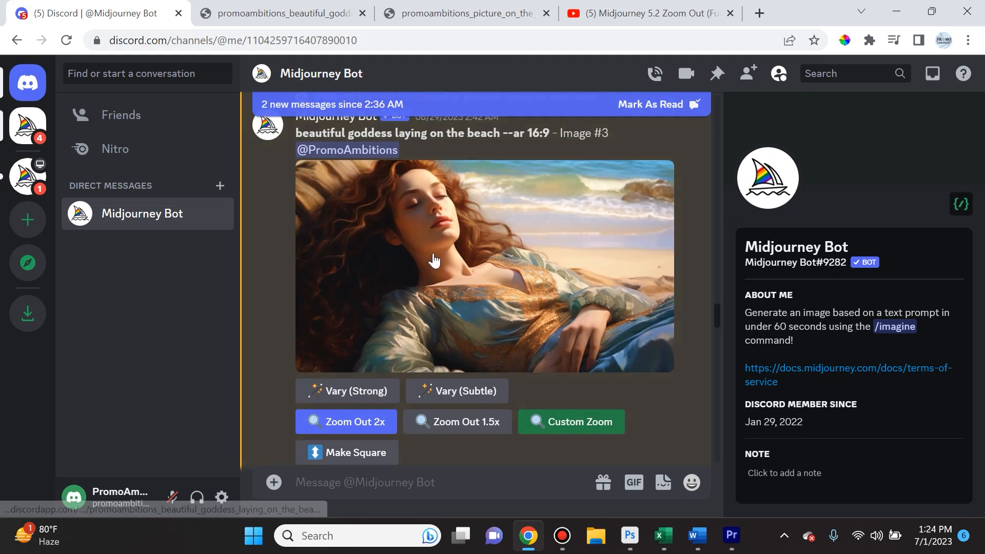
pyautogui.moveTo(572, 422)
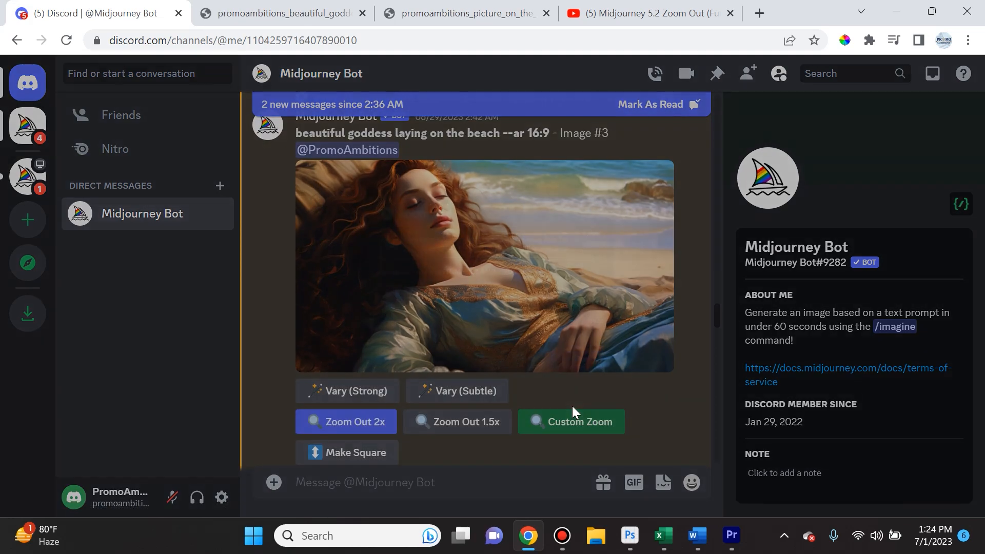
pyautogui.click(570, 422)
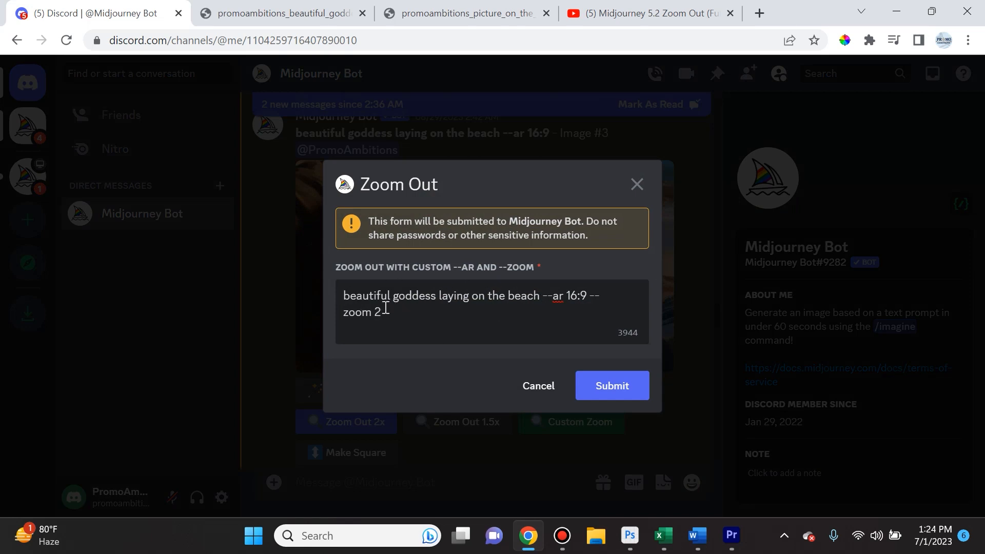
pyautogui.moveTo(533, 300)
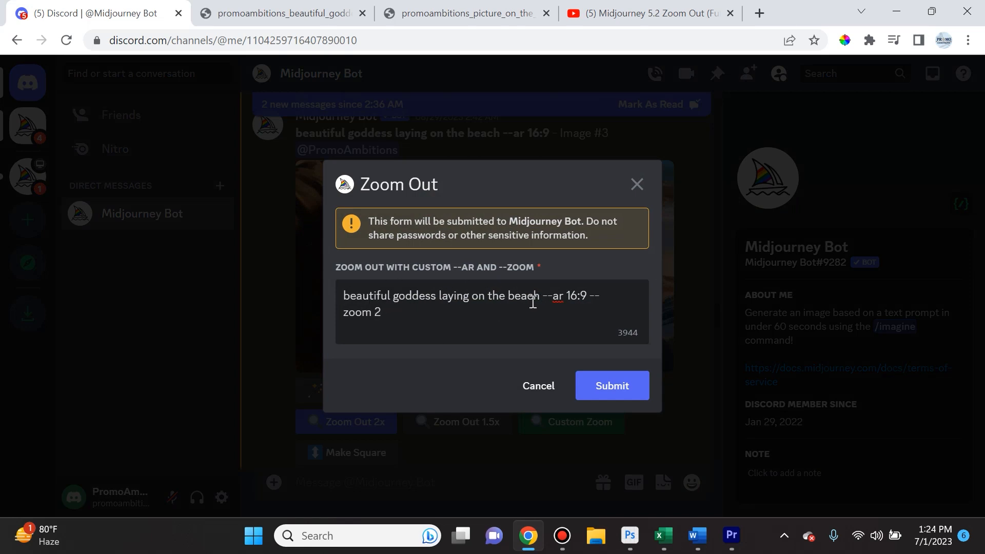
pyautogui.moveTo(570, 336)
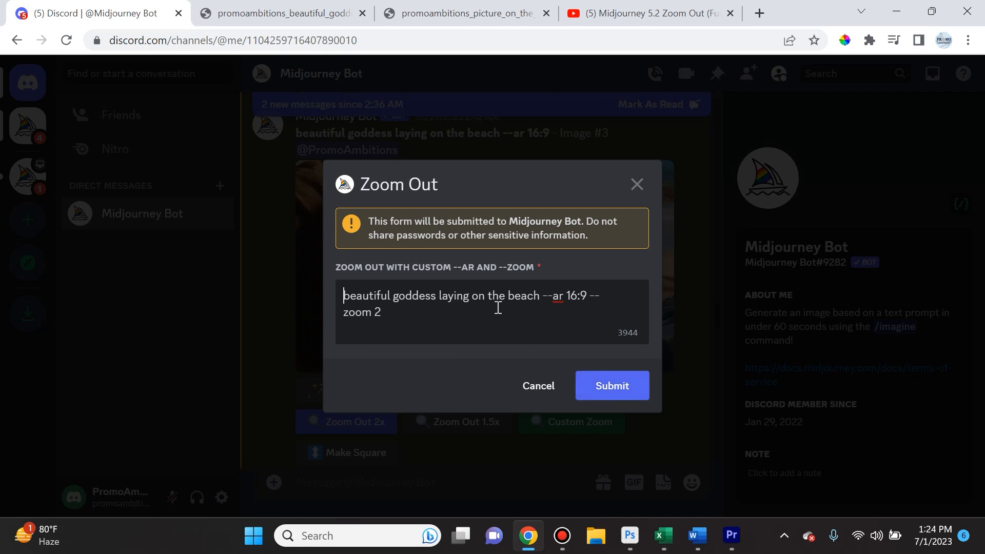
pyautogui.moveTo(539, 295)
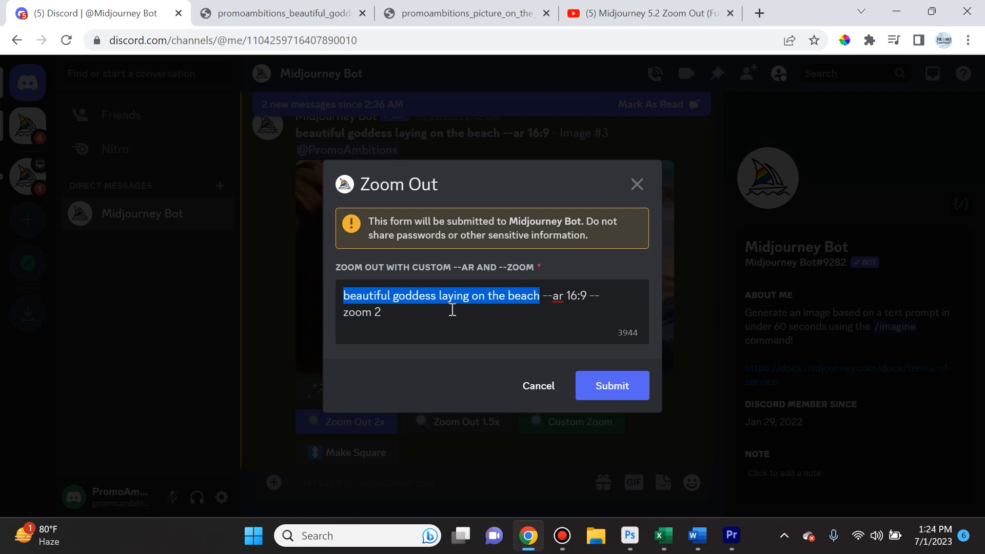
pyautogui.moveTo(458, 305)
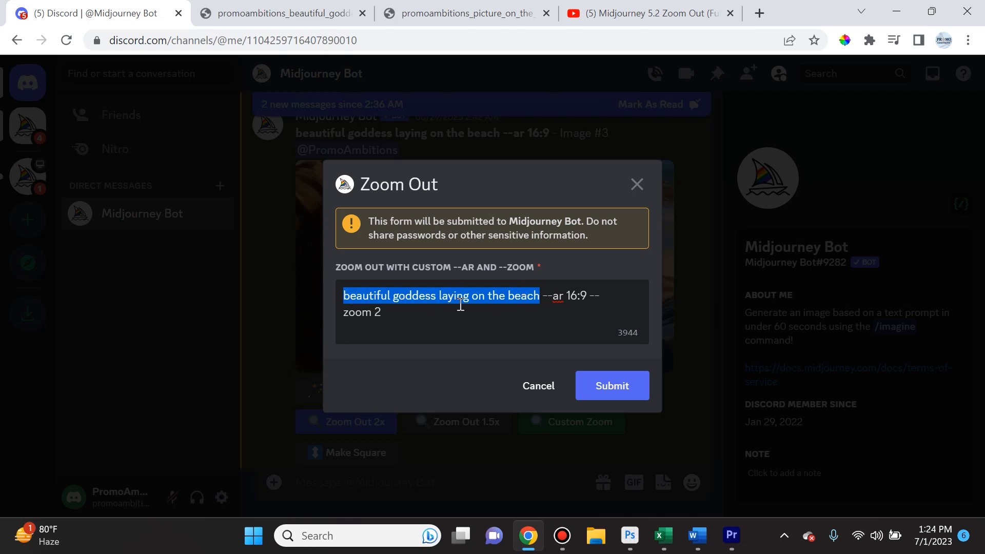
pyautogui.moveTo(536, 386)
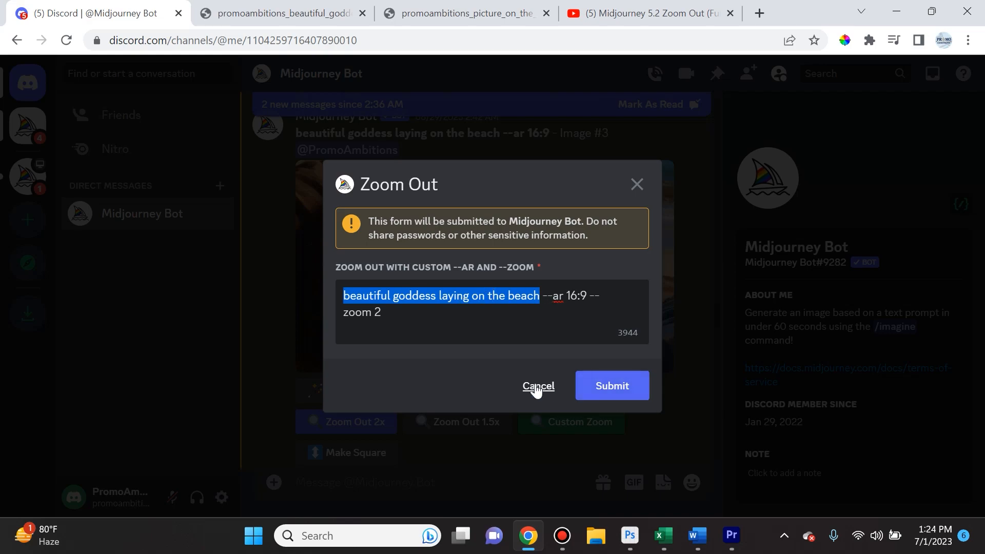
pyautogui.click(538, 386)
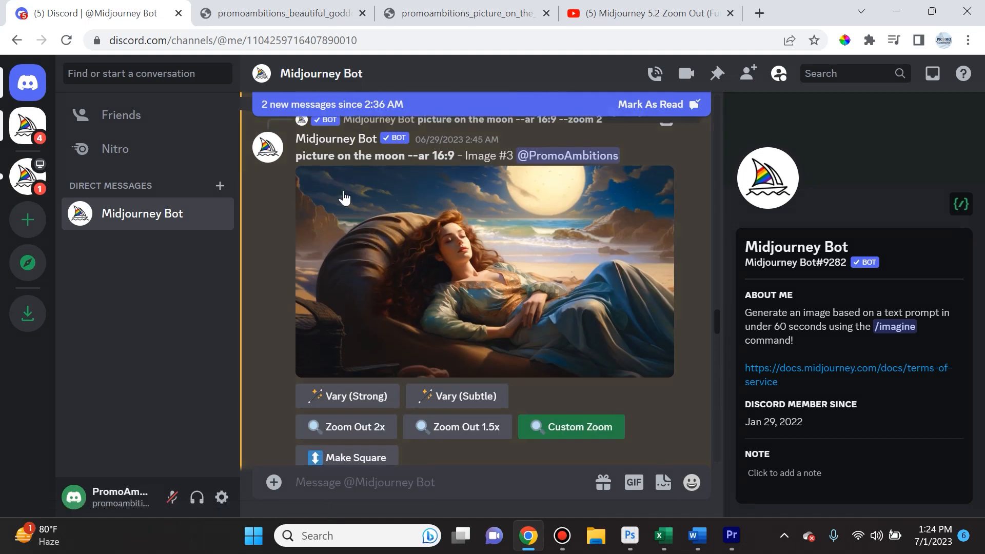
pyautogui.moveTo(471, 219)
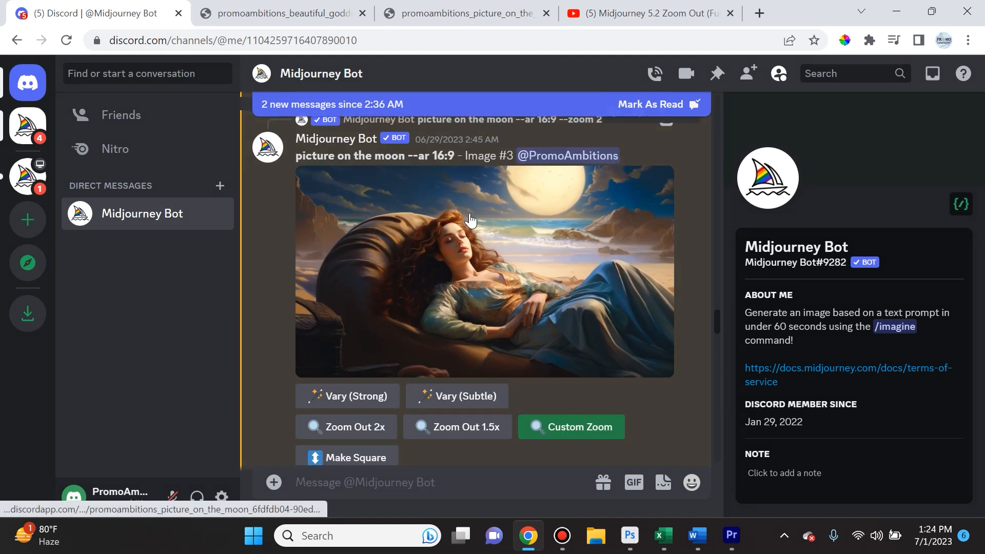
pyautogui.moveTo(613, 302)
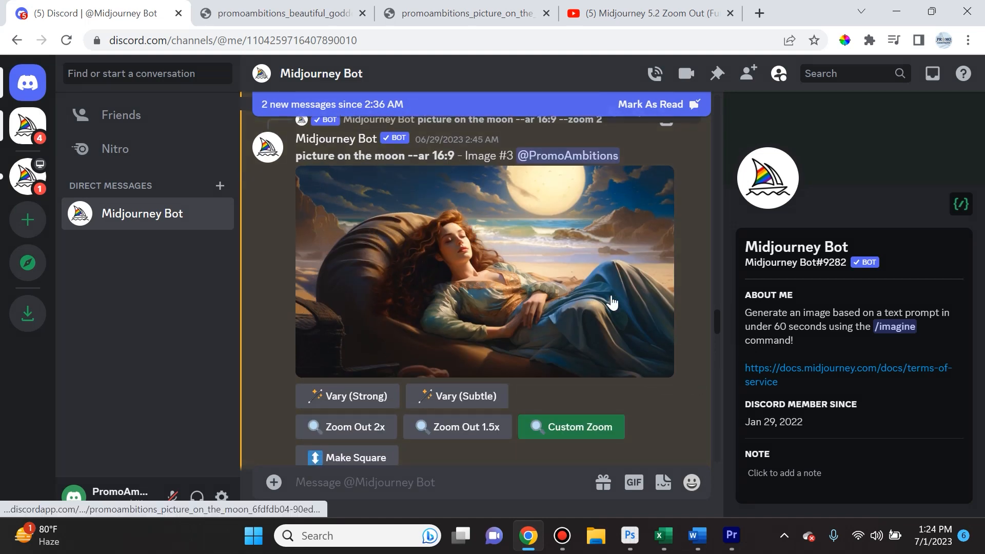
pyautogui.moveTo(413, 365)
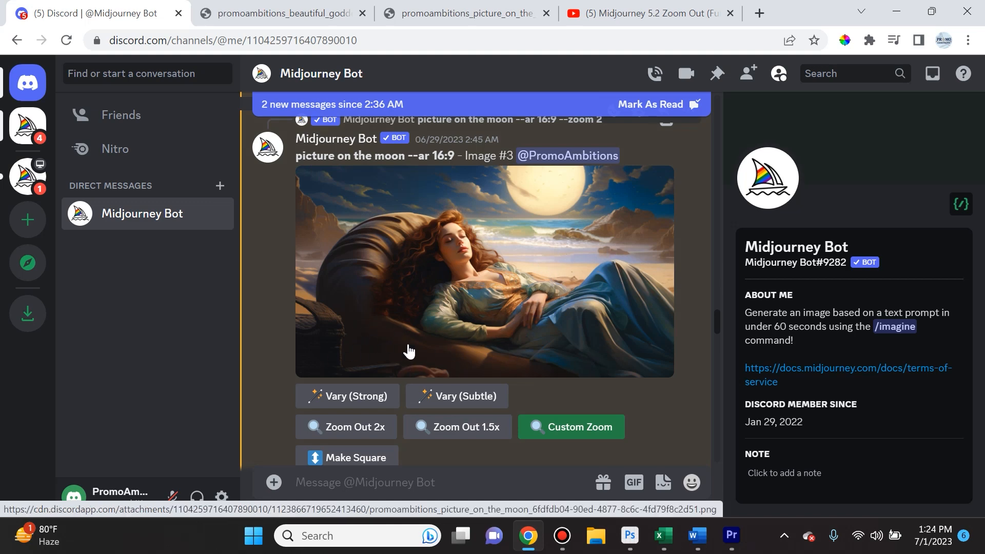
pyautogui.moveTo(361, 312)
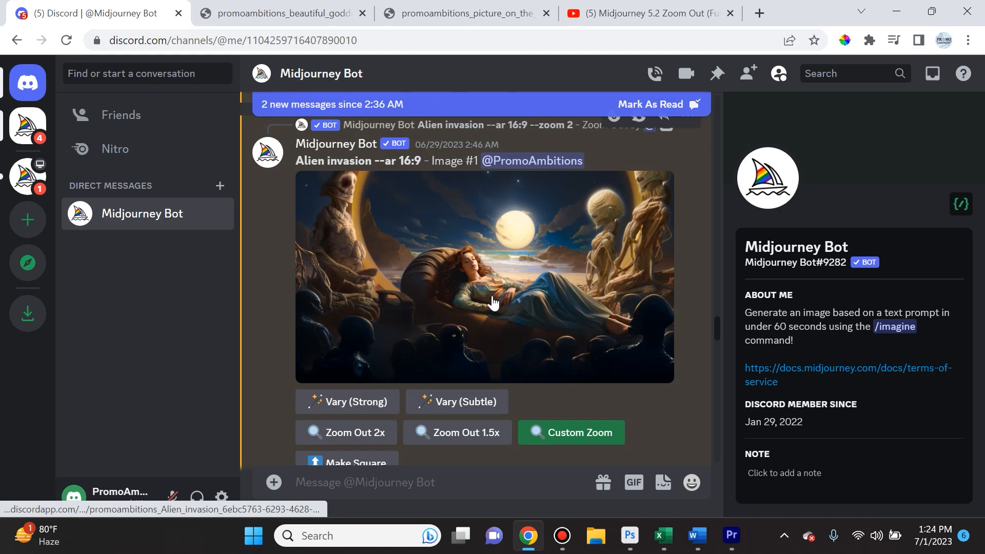
pyautogui.moveTo(558, 367)
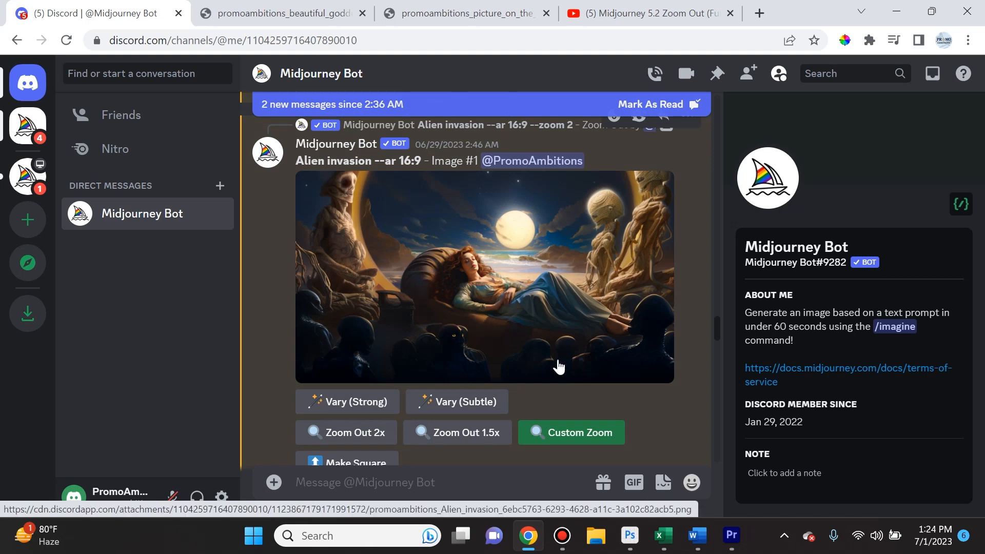
# Browse the zoom-out results, start a custom zoom-out on the Alien invasion image, then switch to Photoshop.
pyautogui.scroll(-3)
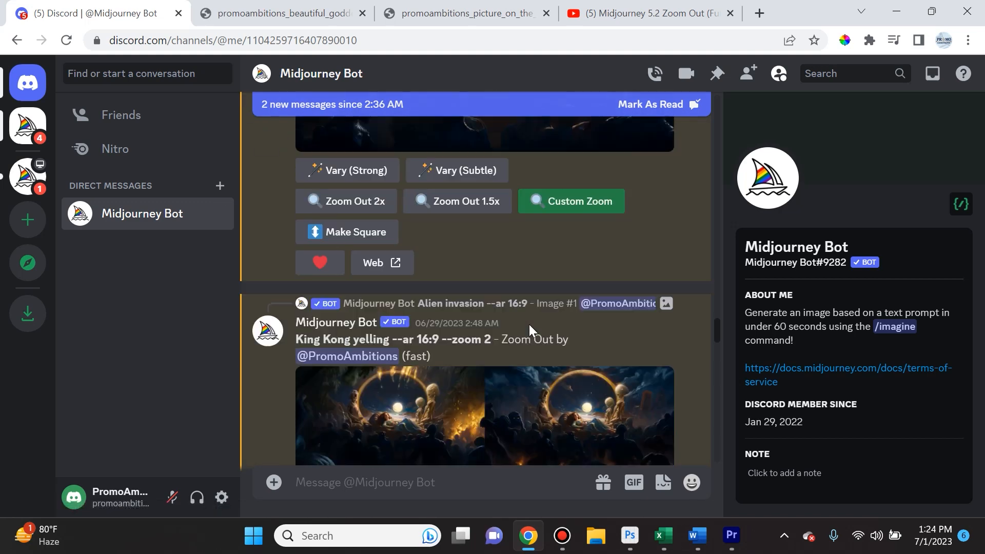
pyautogui.scroll(3)
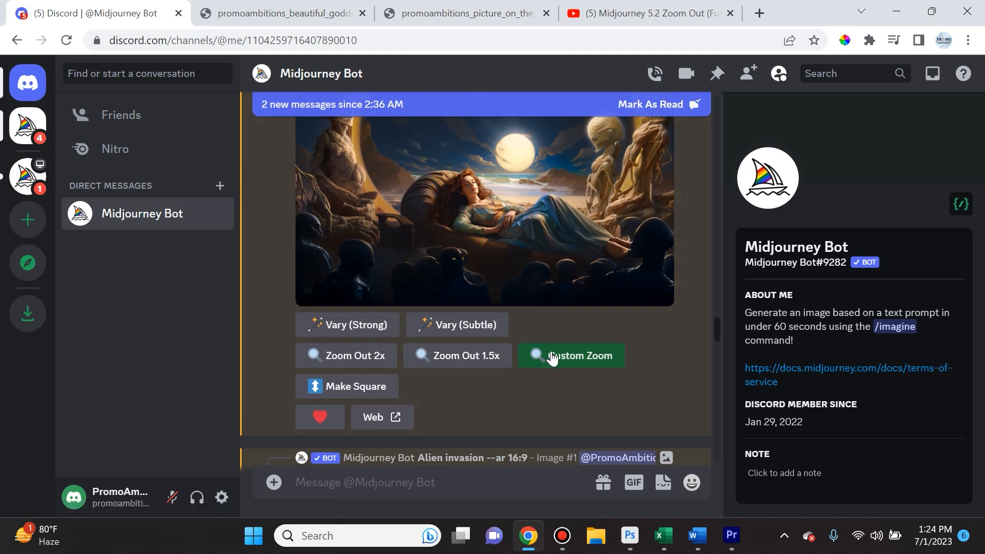
pyautogui.click(570, 356)
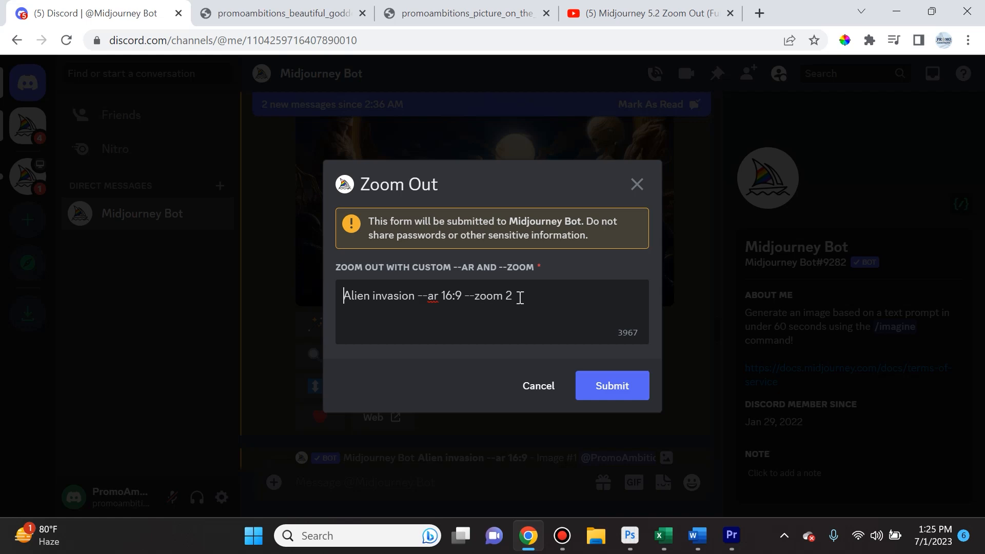
pyautogui.click(611, 385)
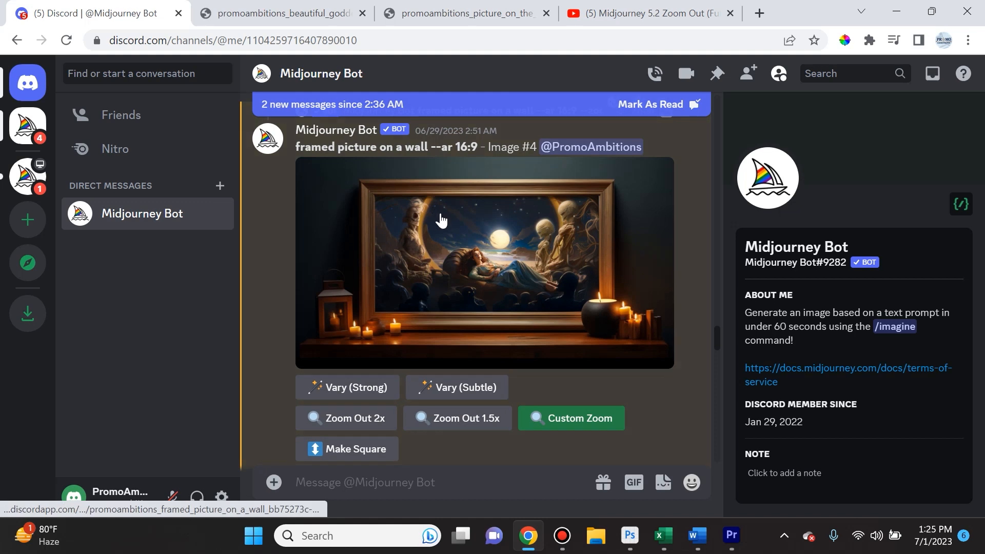
pyautogui.click(629, 535)
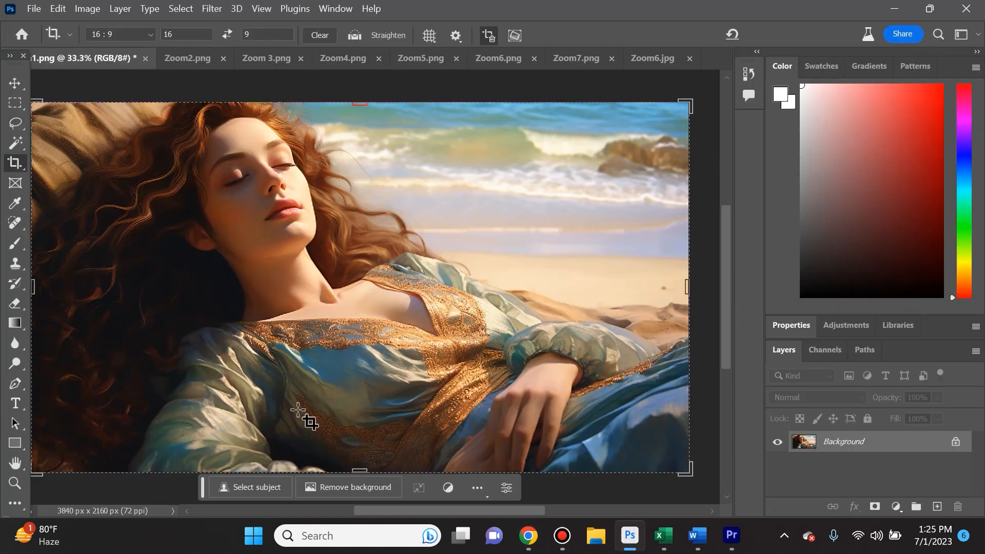
pyautogui.moveTo(289, 340)
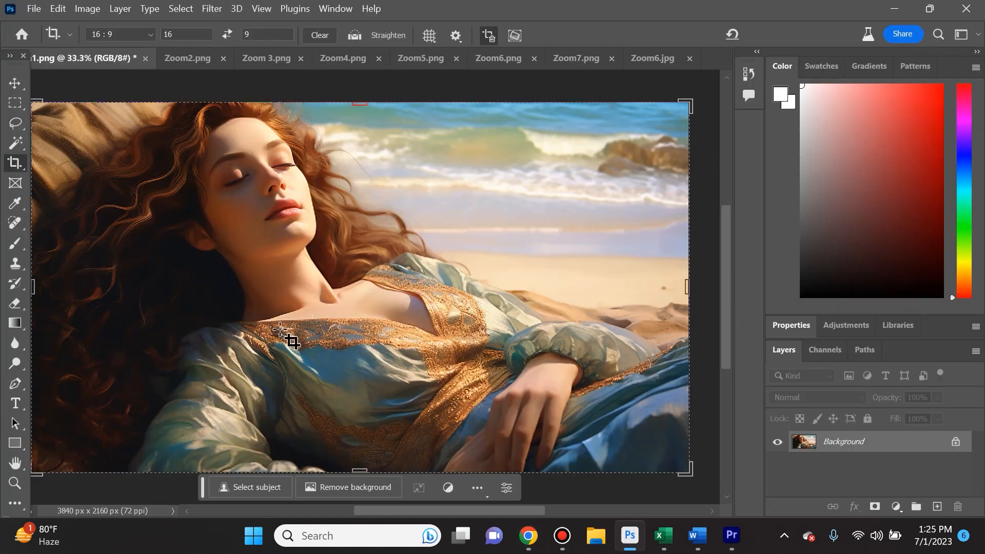
pyautogui.moveTo(188, 189)
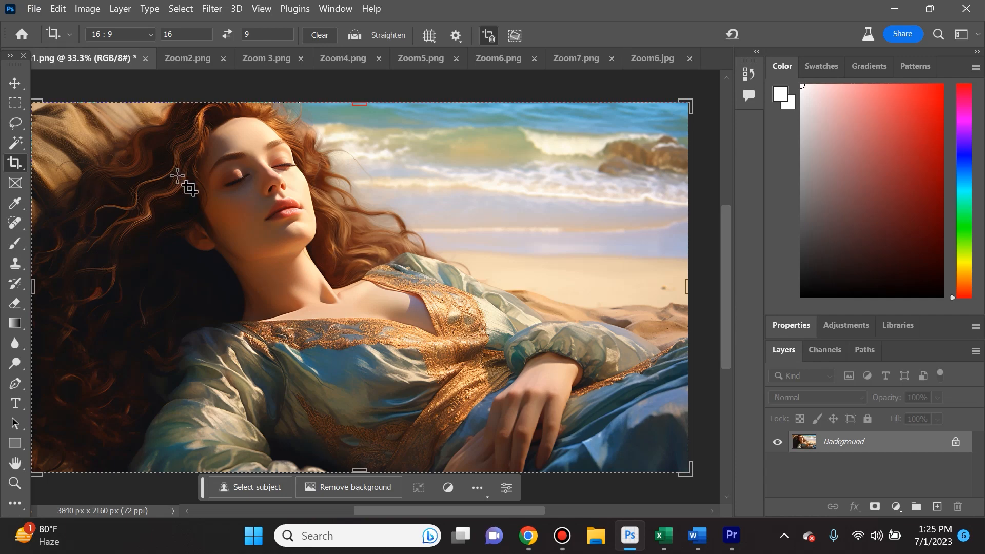
pyautogui.moveTo(340, 427)
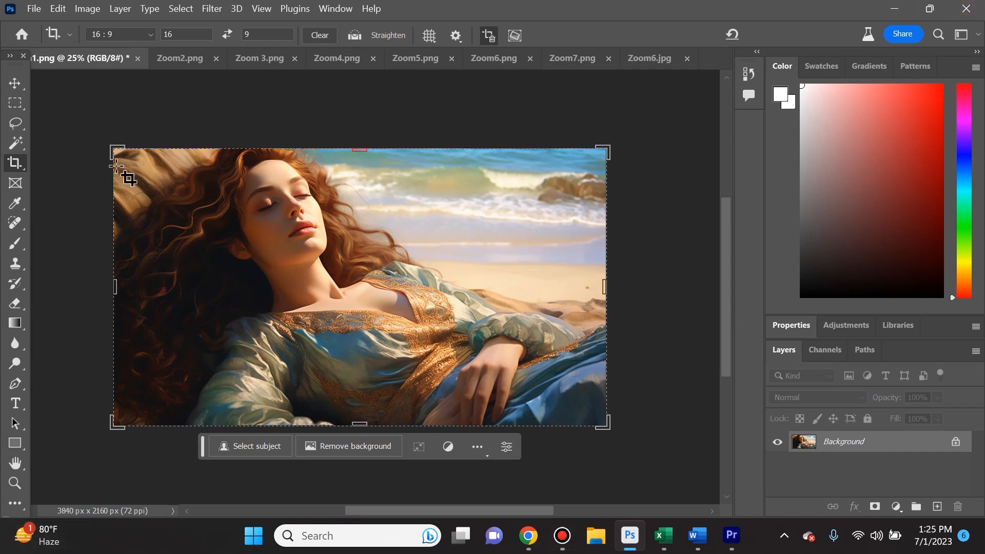
pyautogui.moveTo(309, 393)
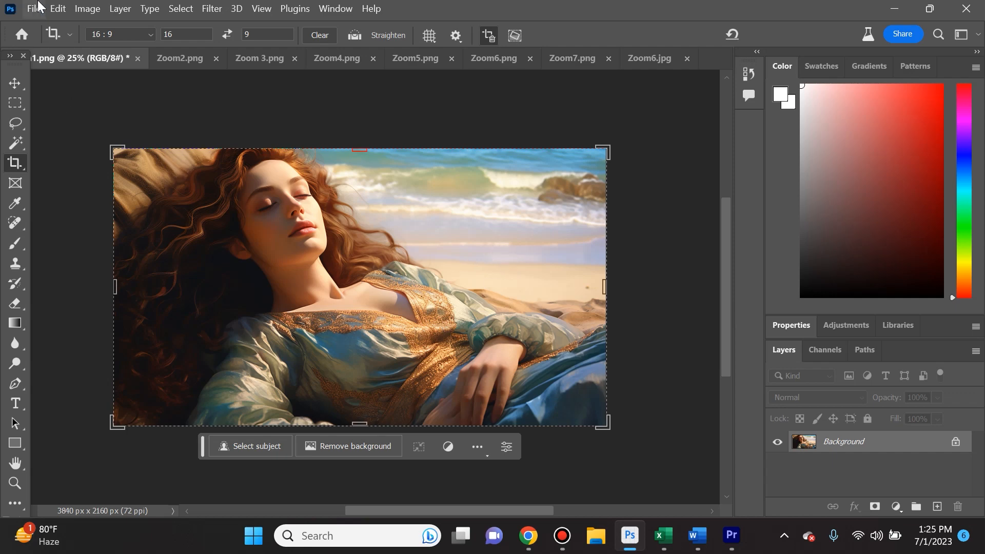
pyautogui.click(86, 8)
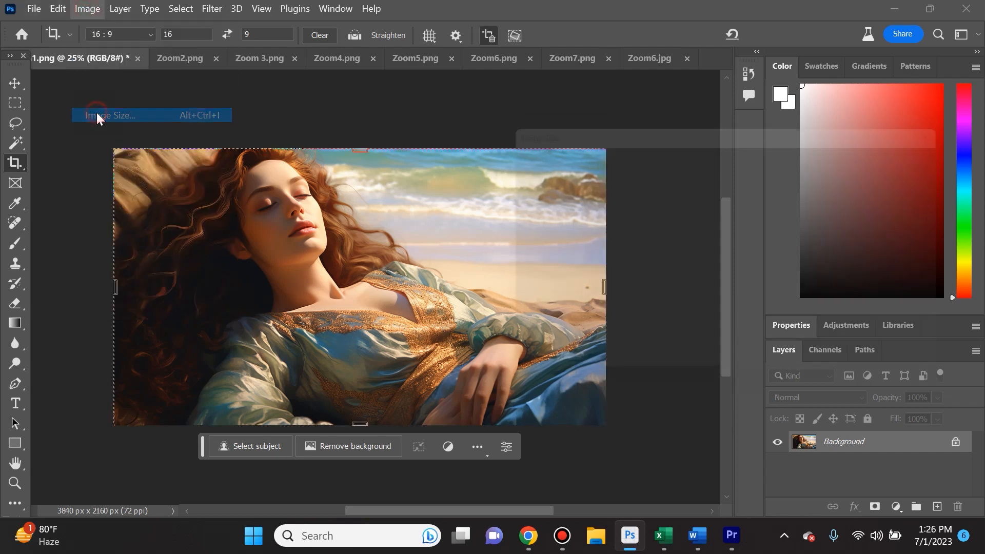
# Check Image Size is 3840 × 2160, verify 1920 × 2 in Calculator, and close the dialog unchanged.
pyautogui.click(111, 115)
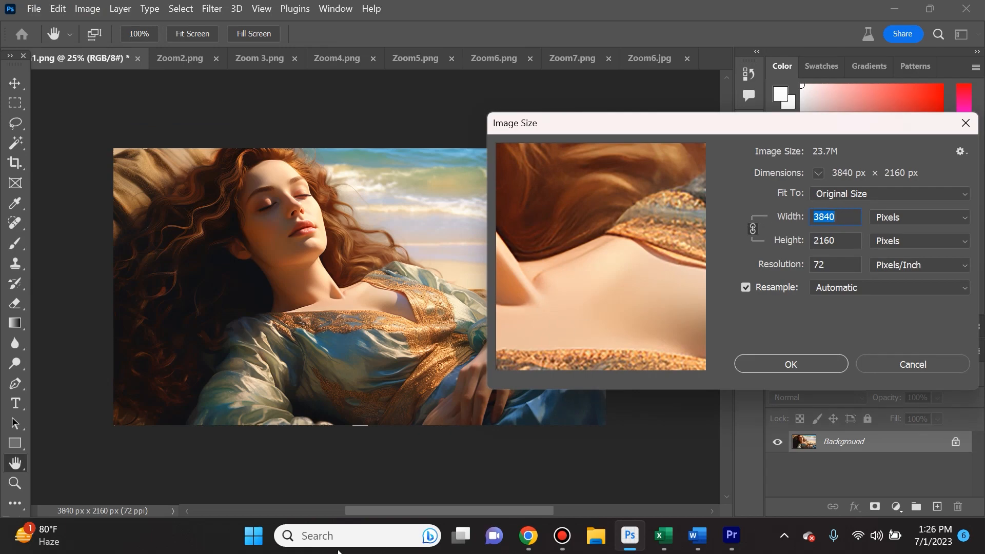
pyautogui.write('calc')
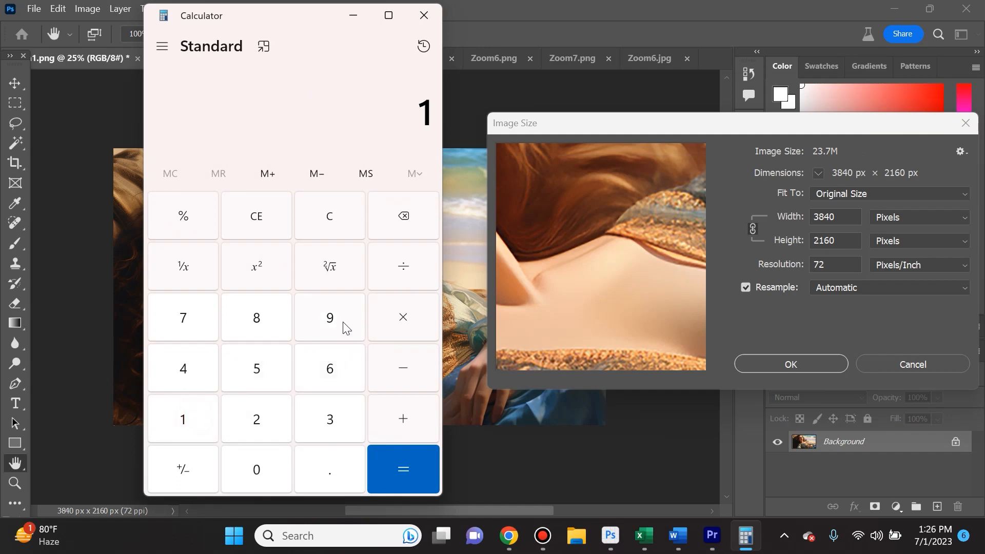
pyautogui.click(256, 419)
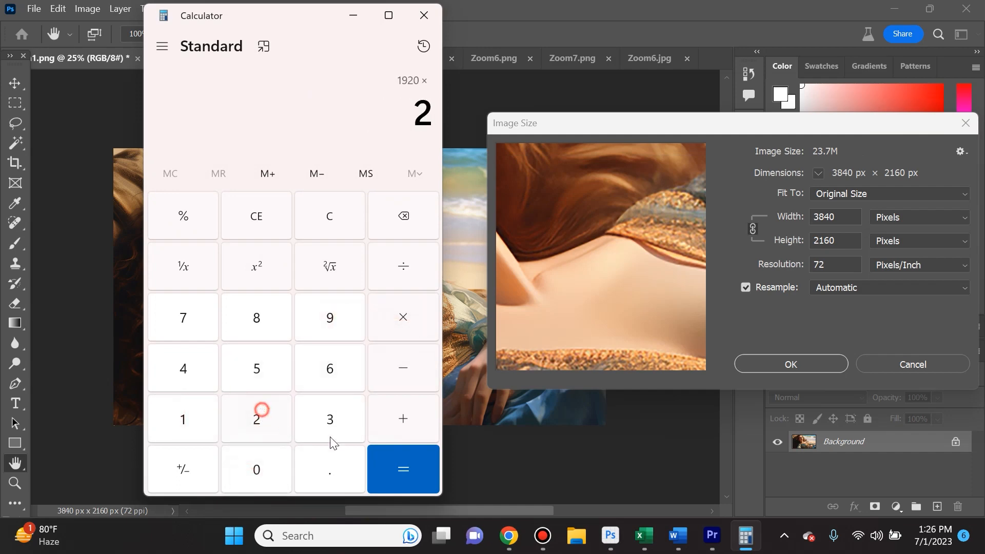
pyautogui.click(402, 469)
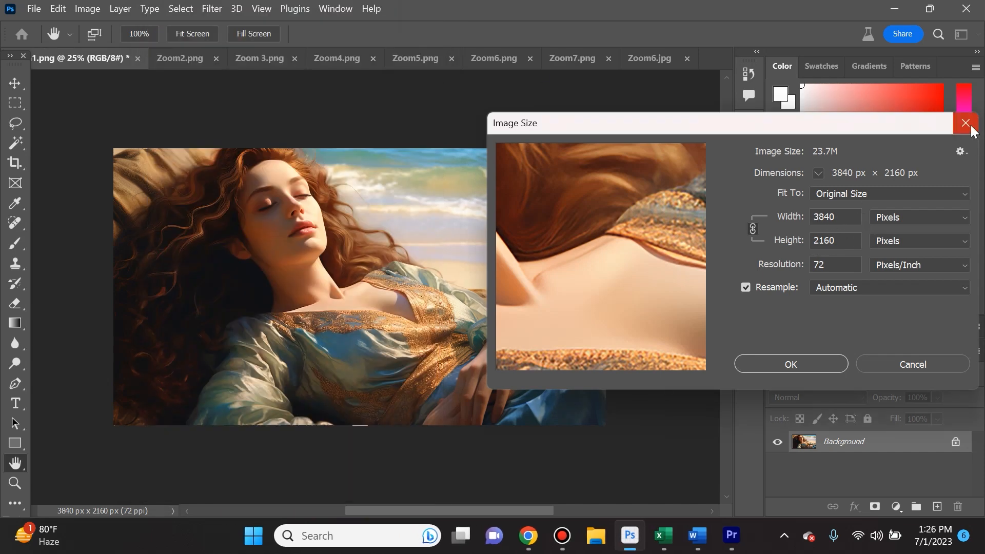
pyautogui.click(965, 123)
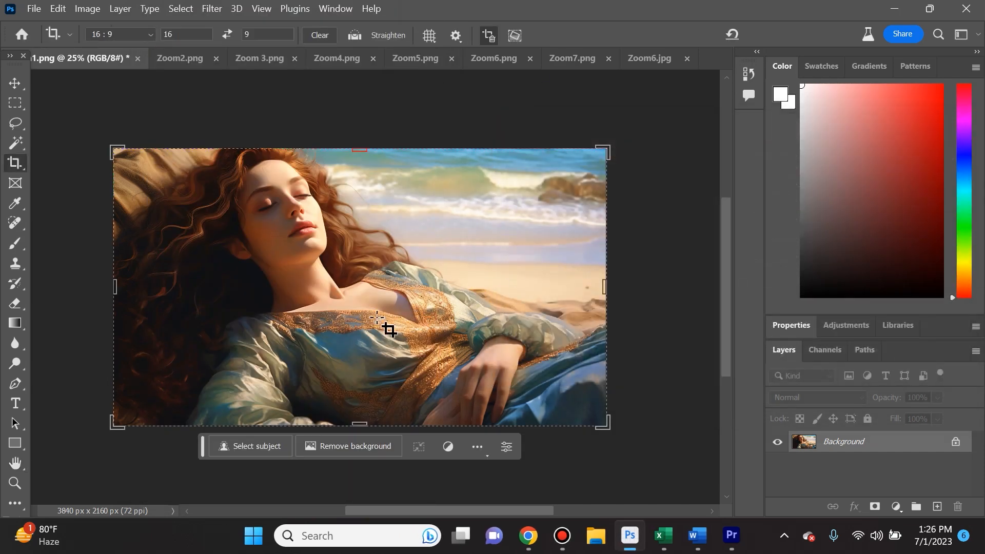
pyautogui.moveTo(665, 227)
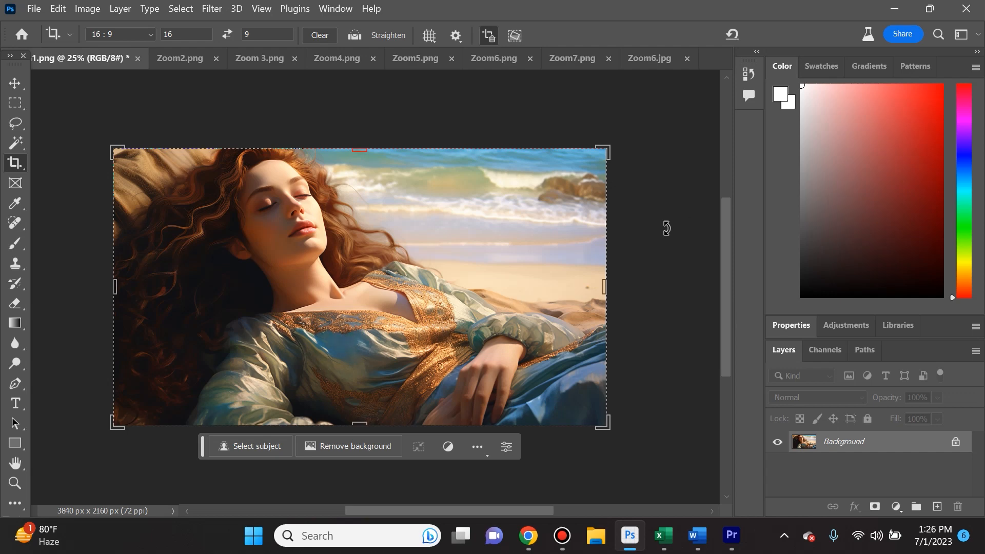
pyautogui.moveTo(148, 58)
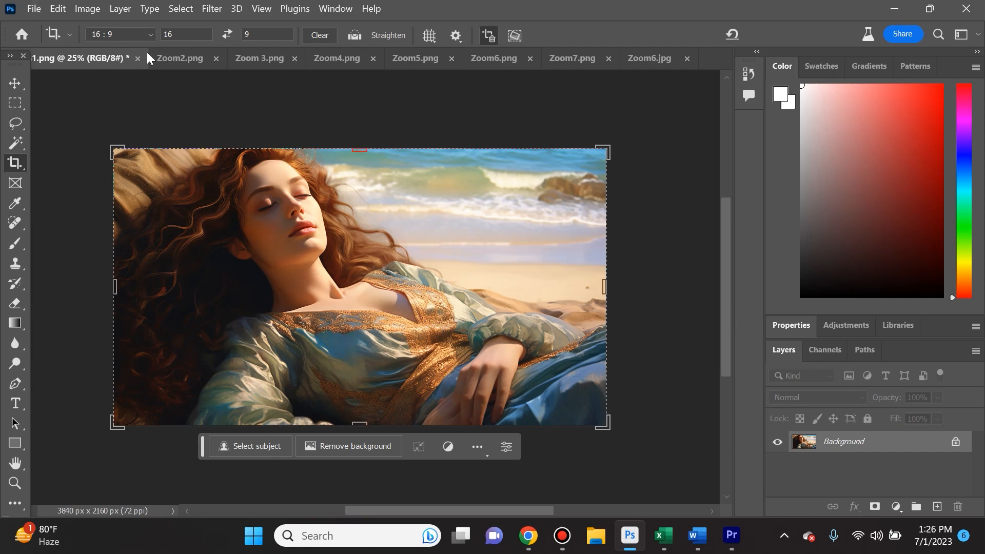
# View the Zoom2.png image, then switch over to the Infinite Zoom Premiere Pro project.
pyautogui.click(180, 57)
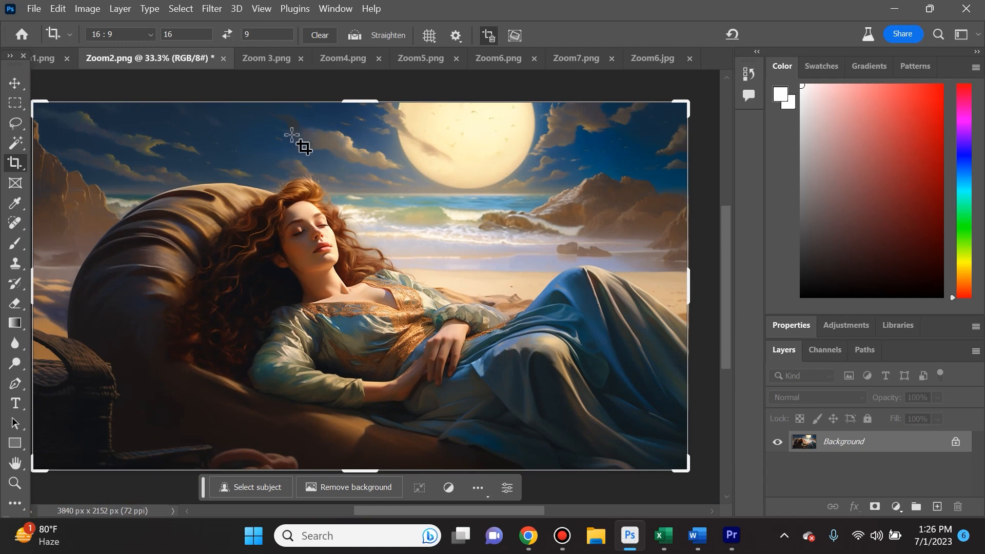
pyautogui.click(730, 536)
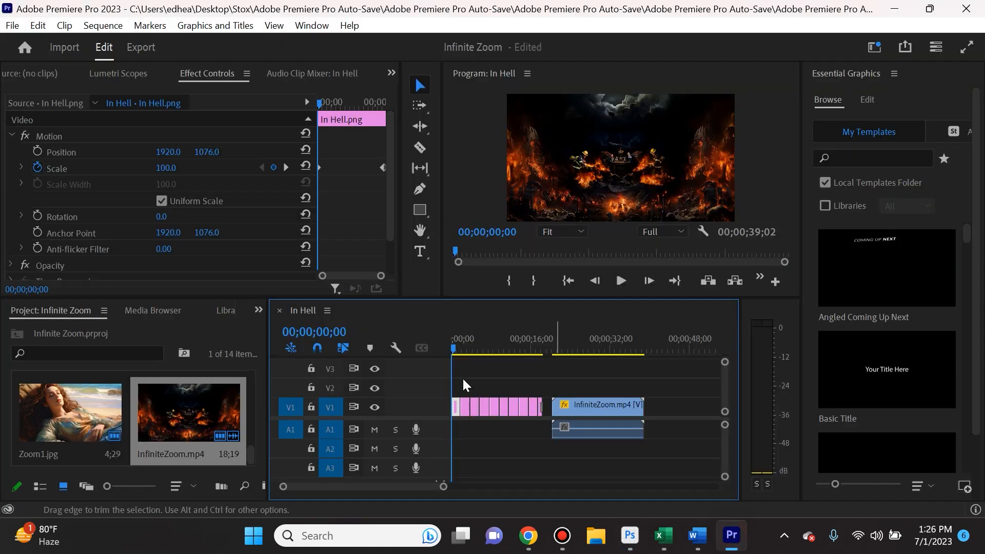
pyautogui.click(456, 350)
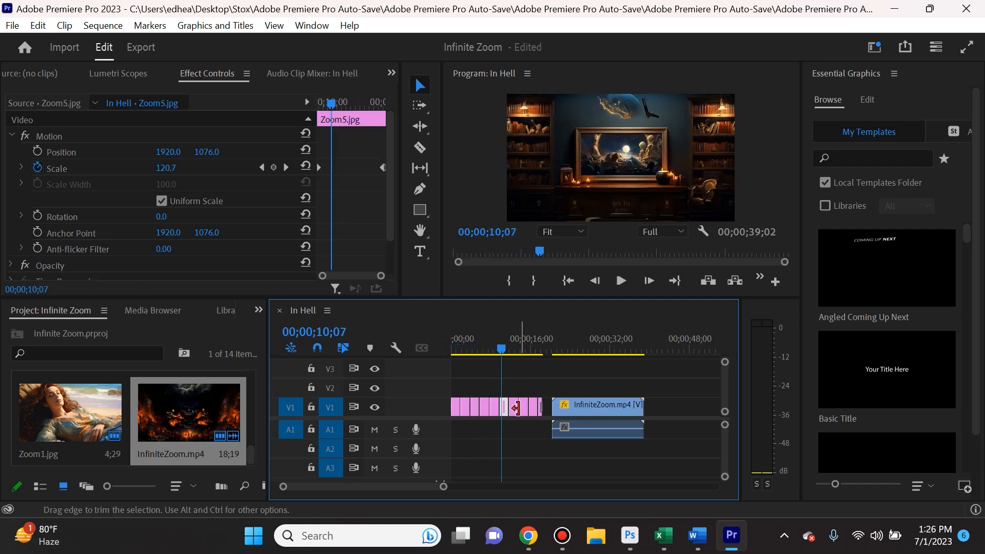
pyautogui.click(535, 349)
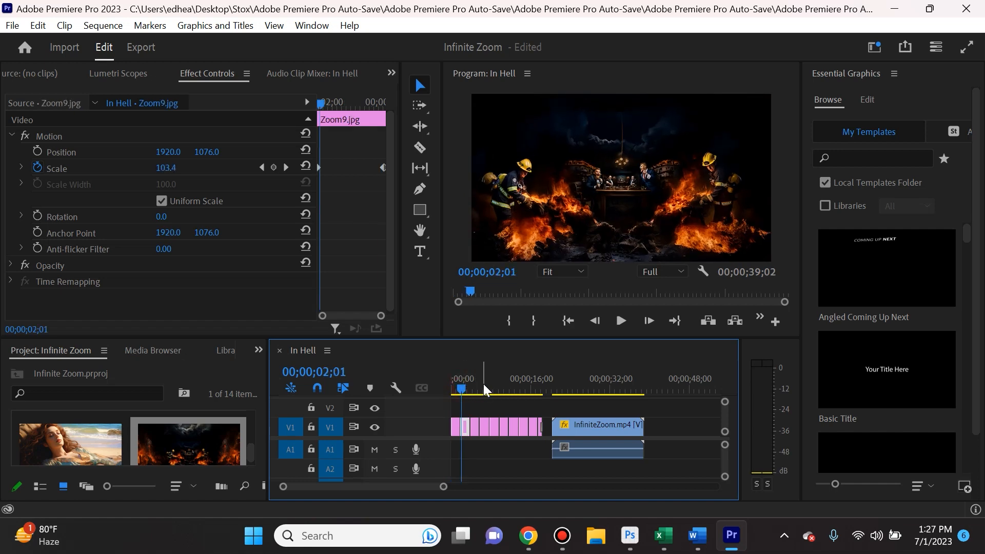
pyautogui.click(477, 388)
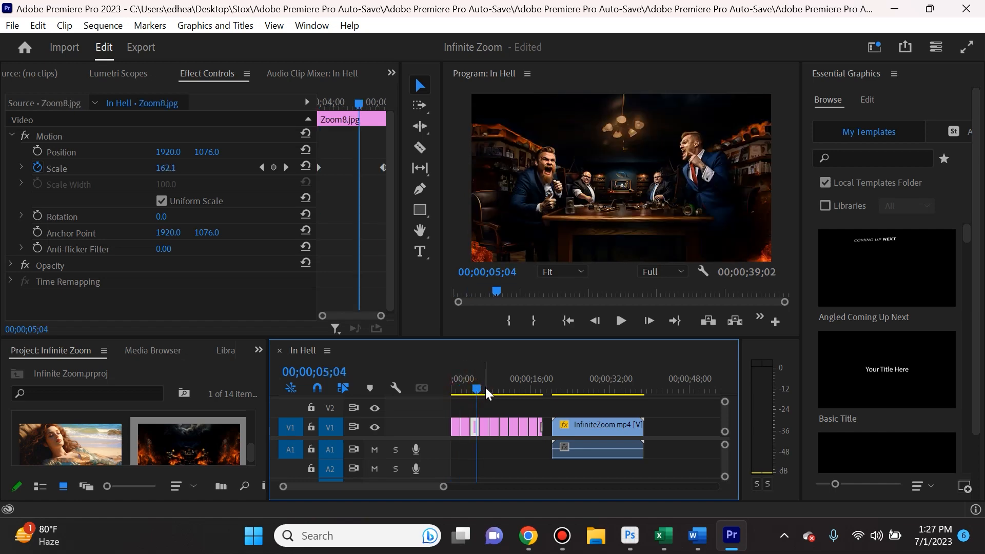
pyautogui.click(498, 389)
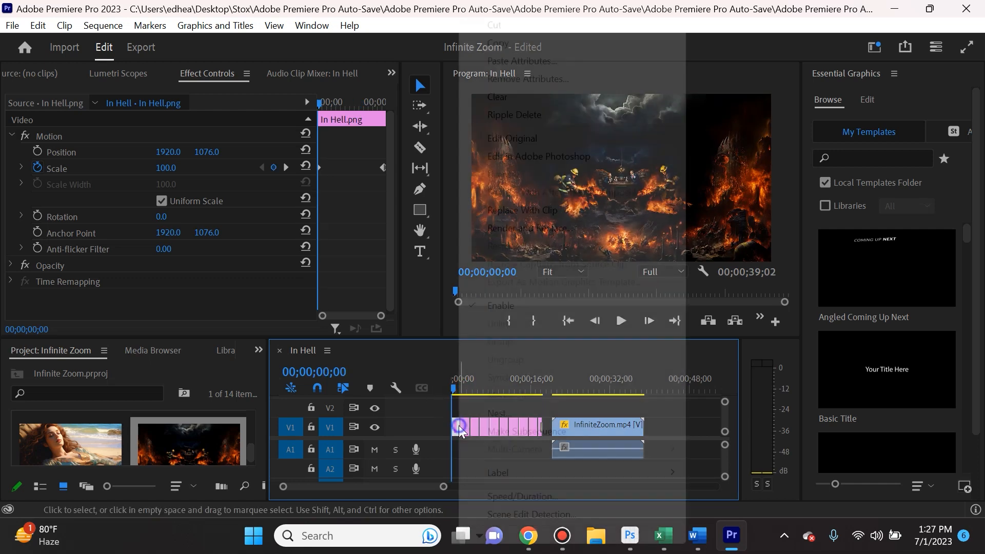
pyautogui.click(521, 496)
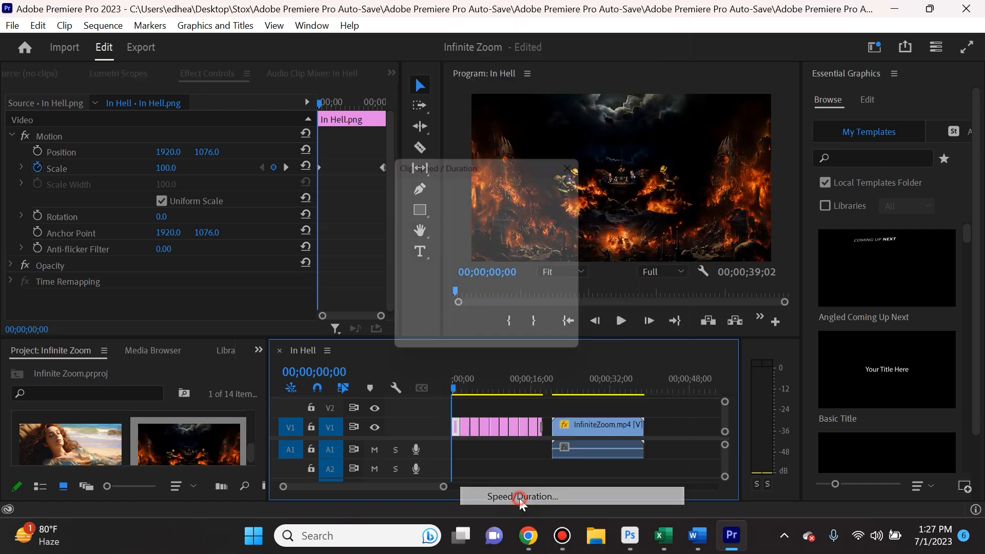
pyautogui.click(521, 496)
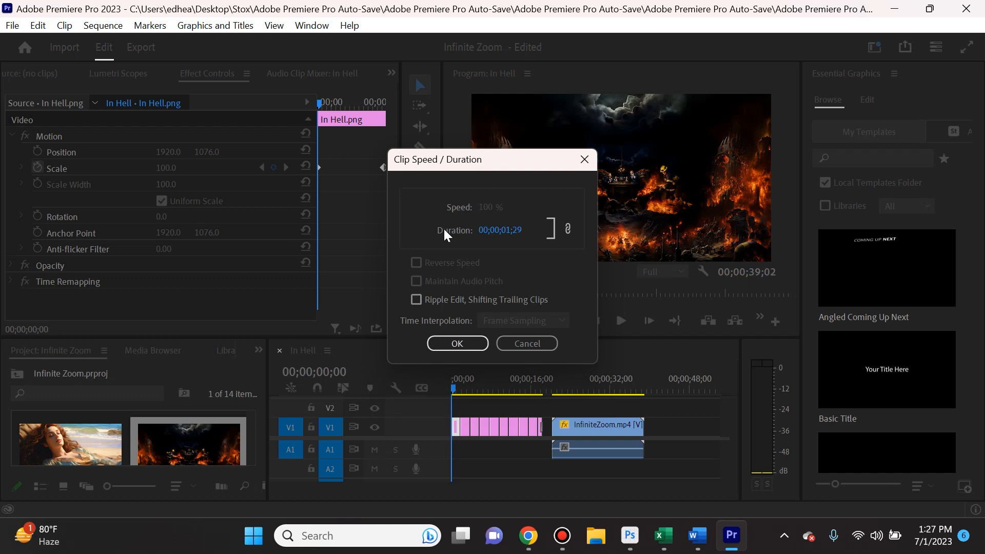
pyautogui.tripleClick(499, 230)
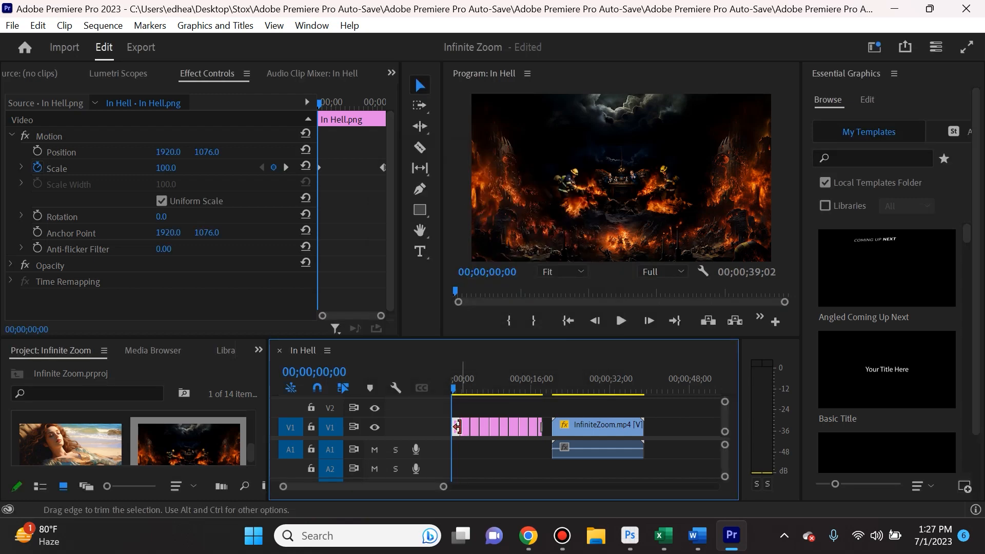
pyautogui.moveTo(544, 420)
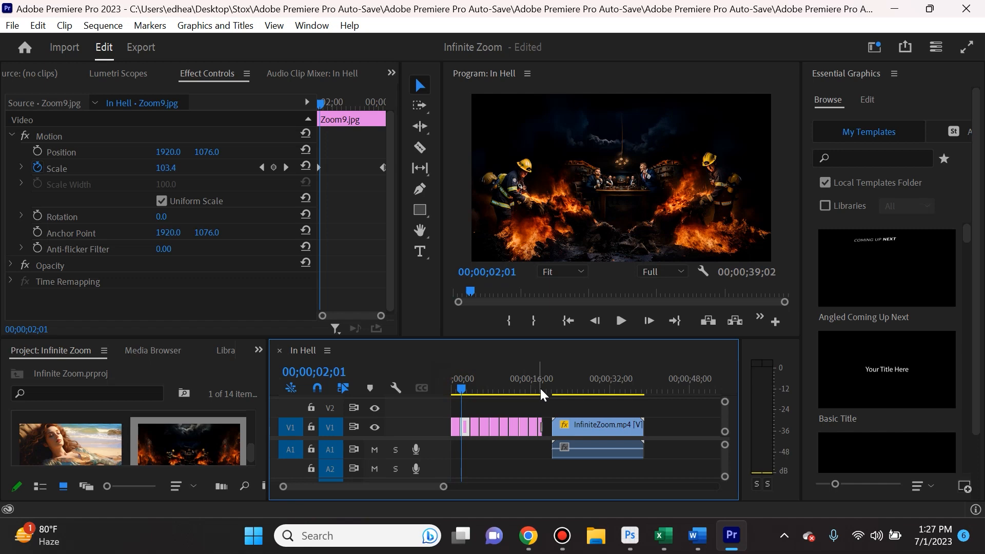
# Preview the Zoom1 and Zoom9 clips, then start editing the In Hell clip's Scale value.
pyautogui.click(539, 388)
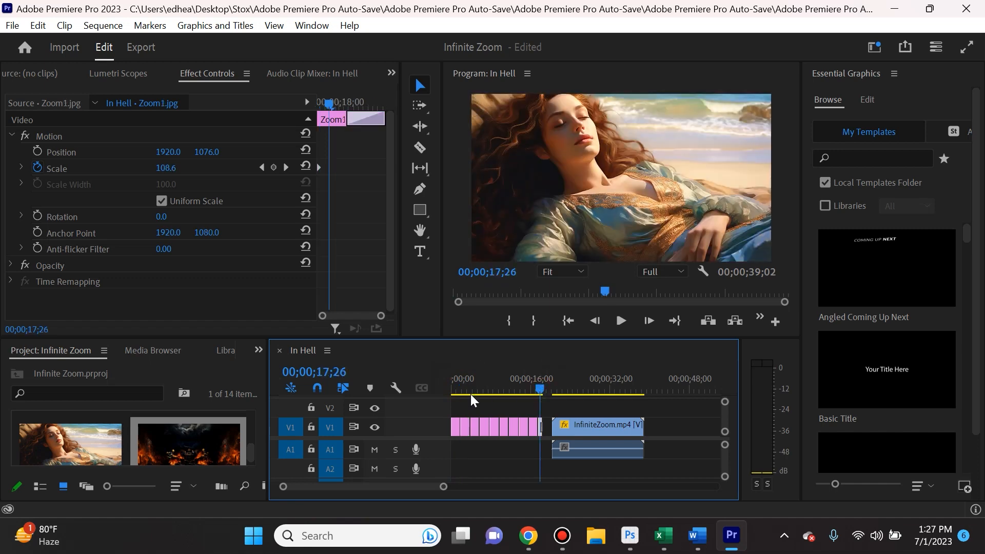
pyautogui.click(453, 390)
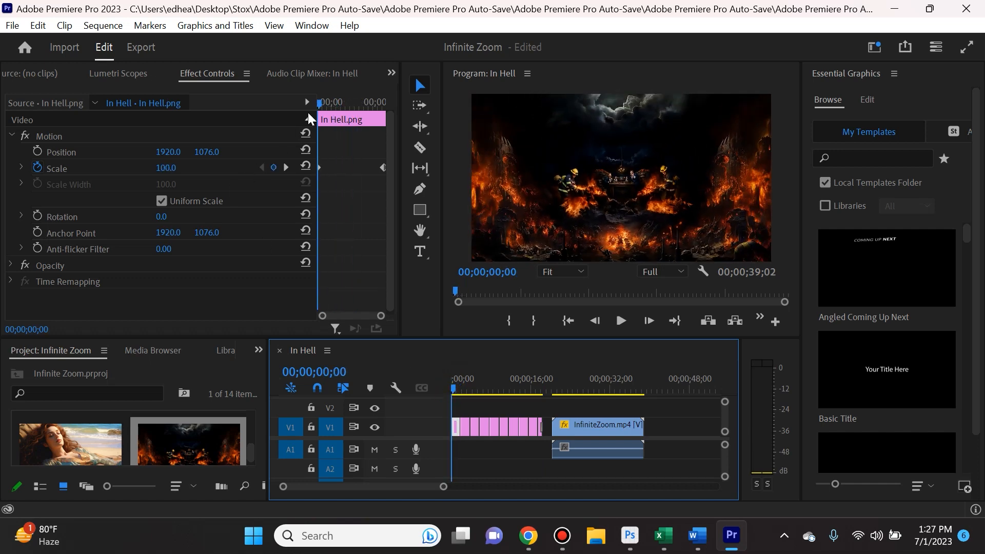
pyautogui.moveTo(320, 104)
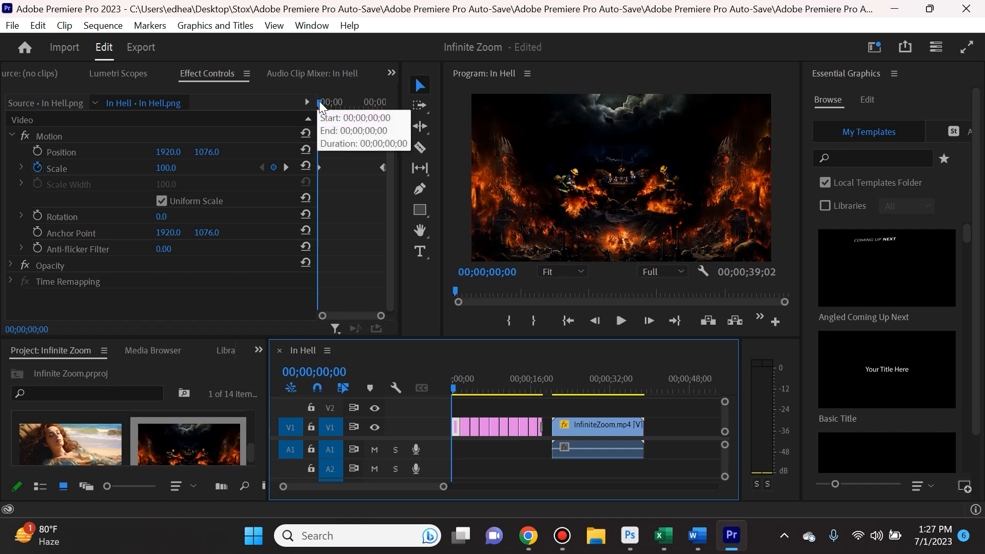
pyautogui.doubleClick(166, 167)
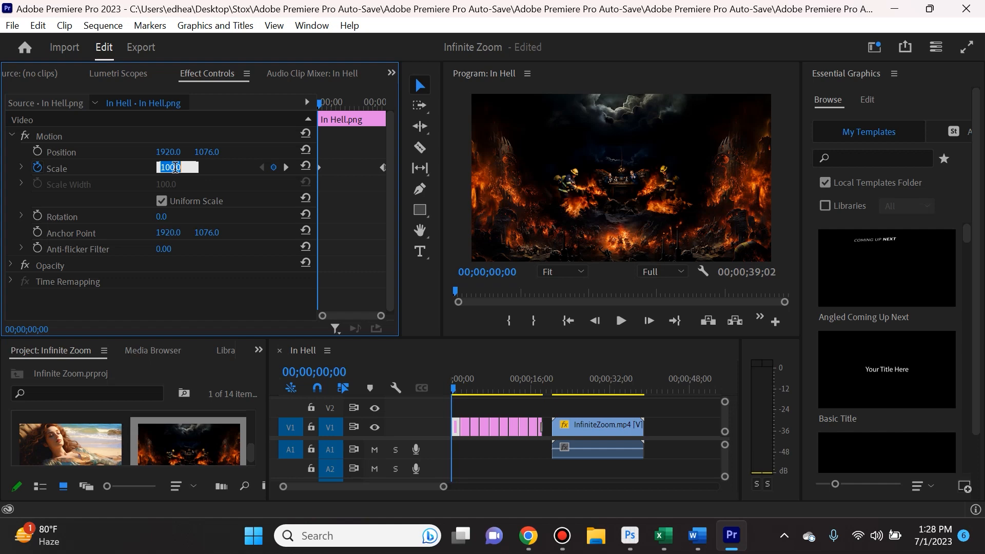
pyautogui.moveTo(38, 169)
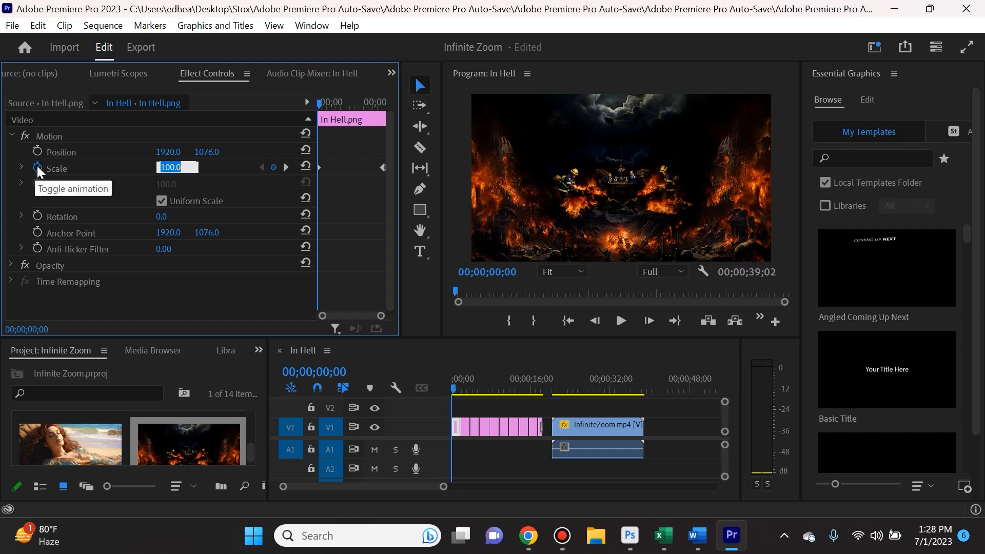
pyautogui.moveTo(322, 174)
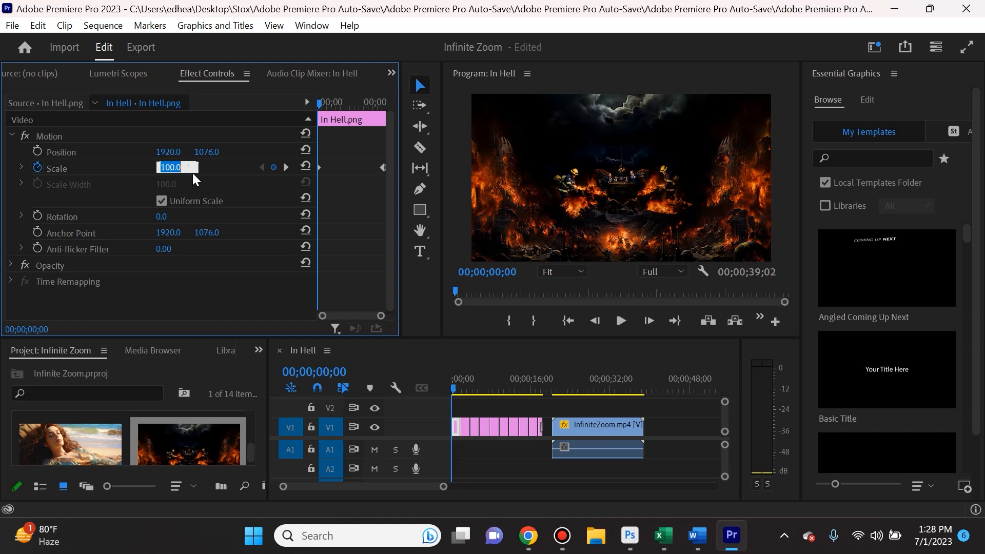
pyautogui.moveTo(321, 105)
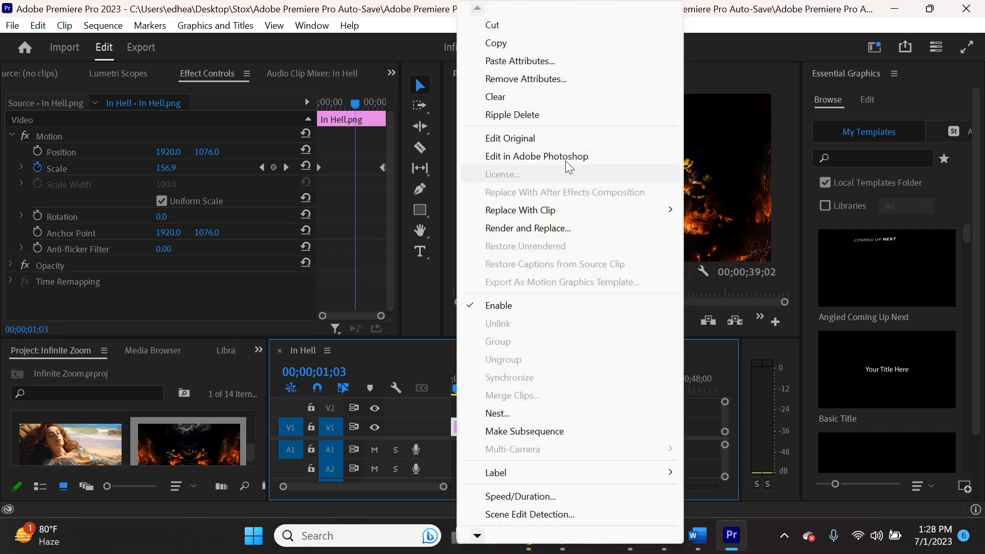
# Copy In Hell.png, Paste Attributes (Motion) onto the other image clips, then select InfiniteZoom.mp4.
pyautogui.click(474, 413)
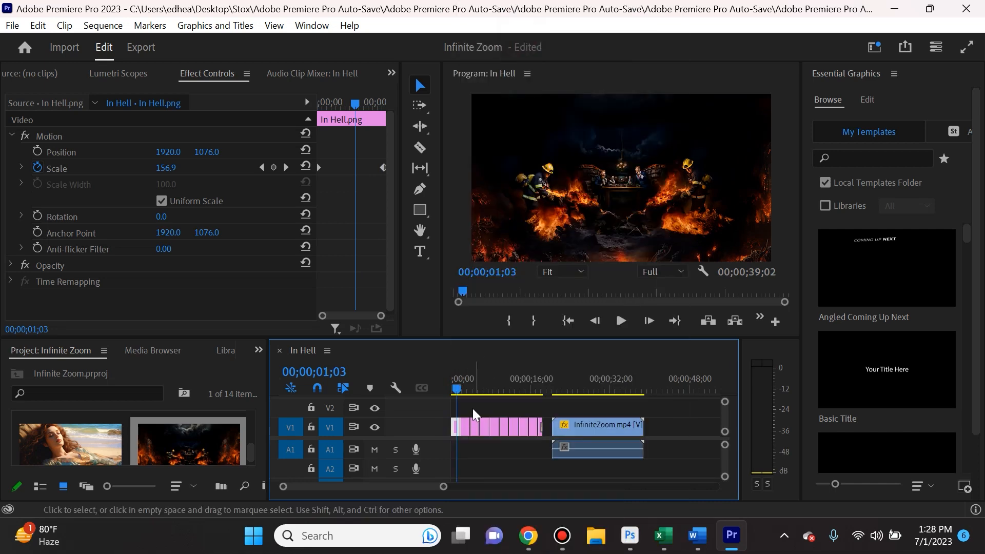
pyautogui.click(459, 427)
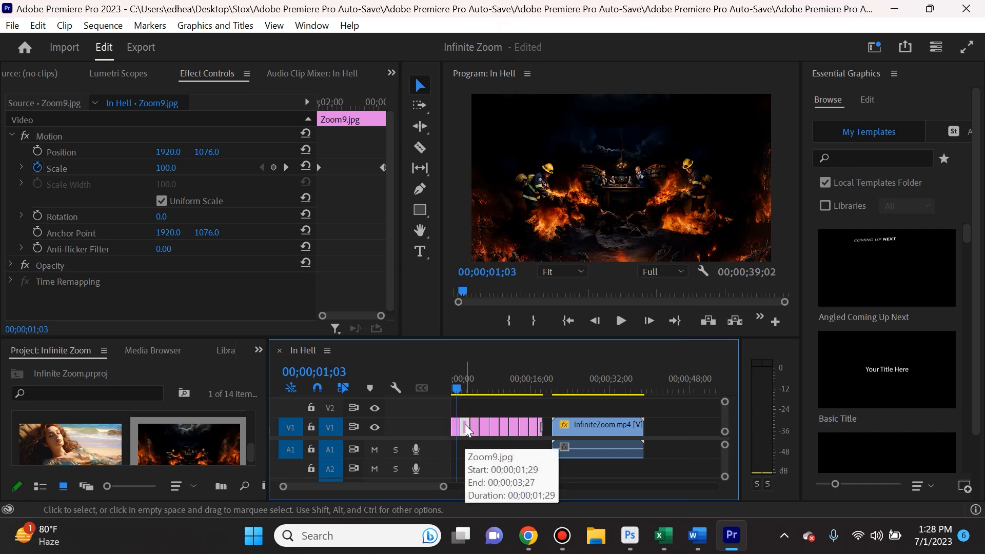
pyautogui.rightClick(466, 426)
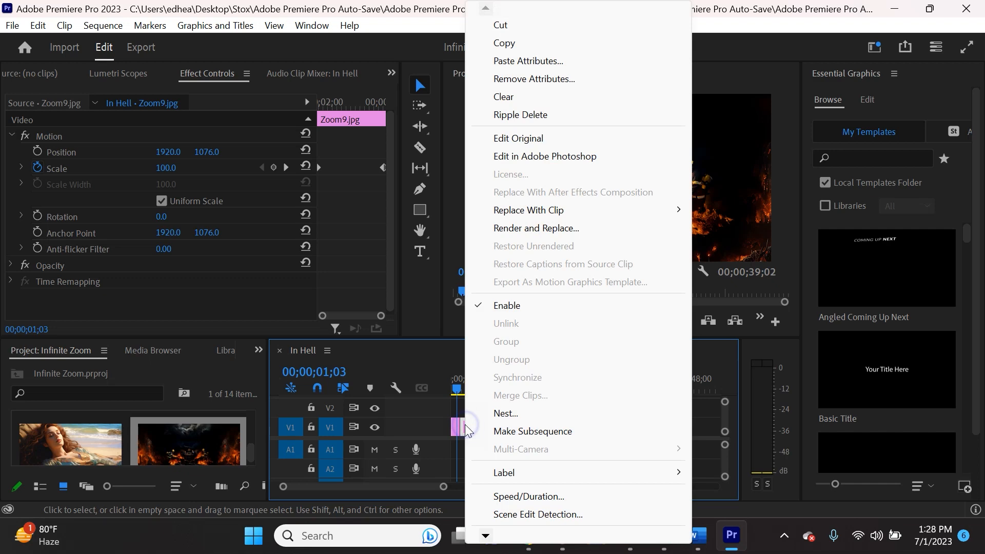
pyautogui.click(528, 60)
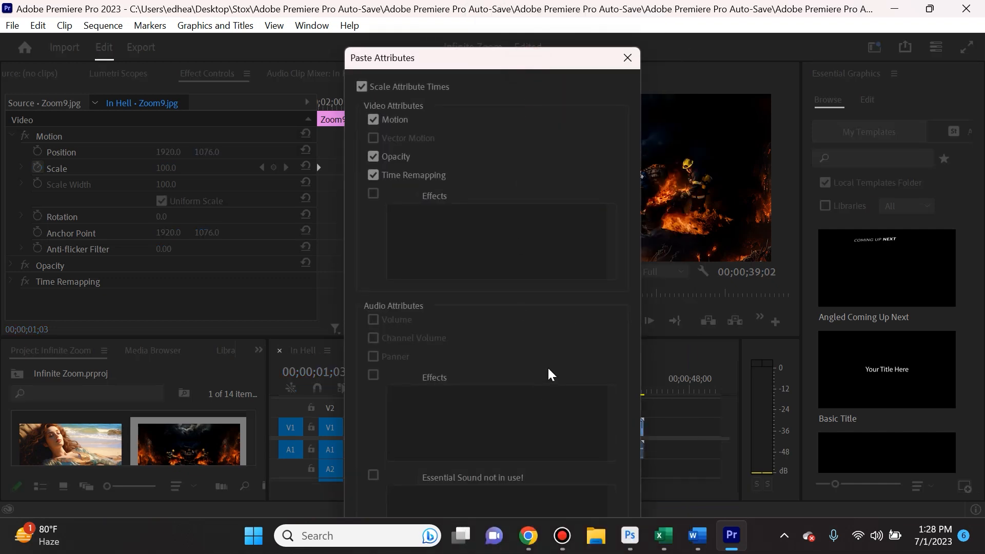
pyautogui.click(491, 524)
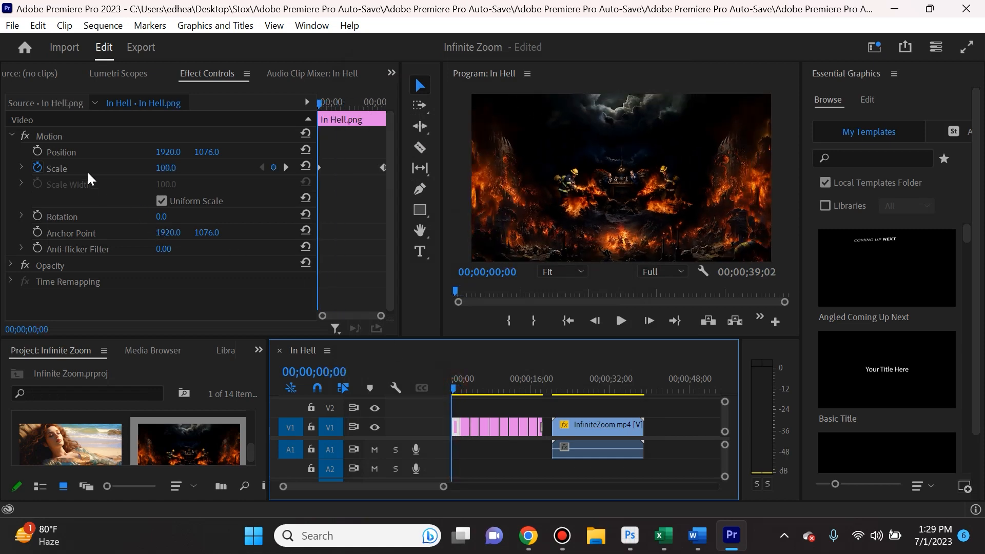
pyautogui.moveTo(320, 174)
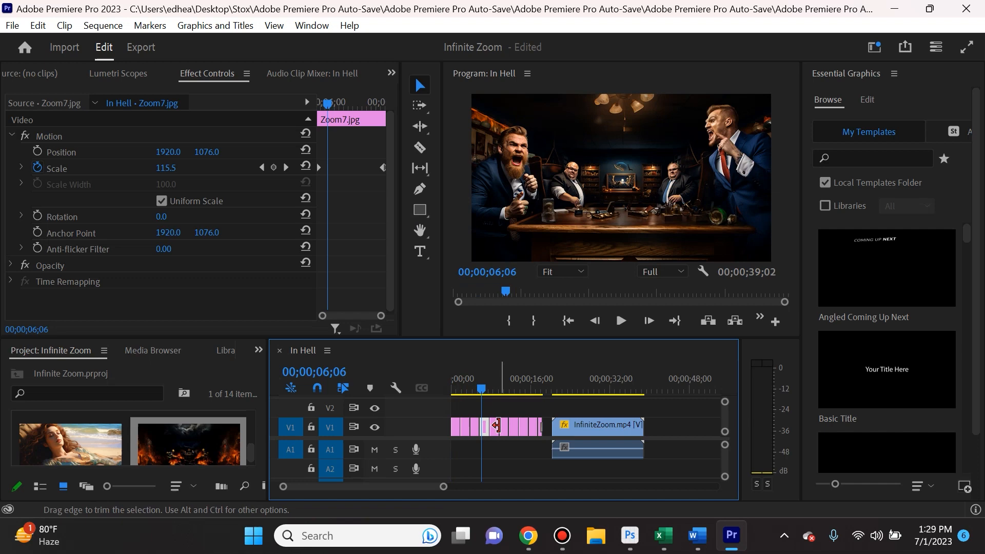
pyautogui.moveTo(526, 429)
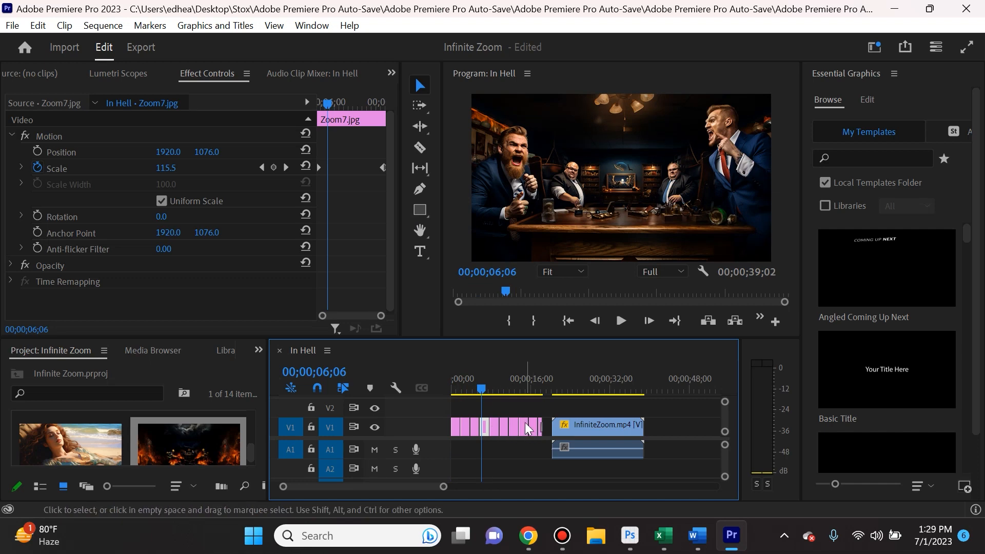
pyautogui.click(560, 388)
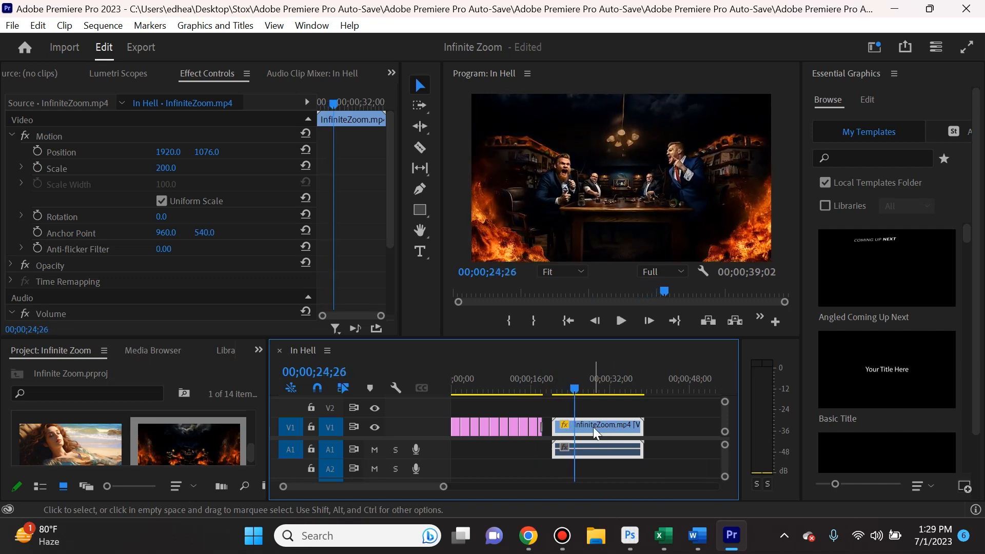
# Apply Reverse Speed to InfiniteZoom.mp4 in Speed/Duration so the zoom runs outward.
pyautogui.rightClick(597, 424)
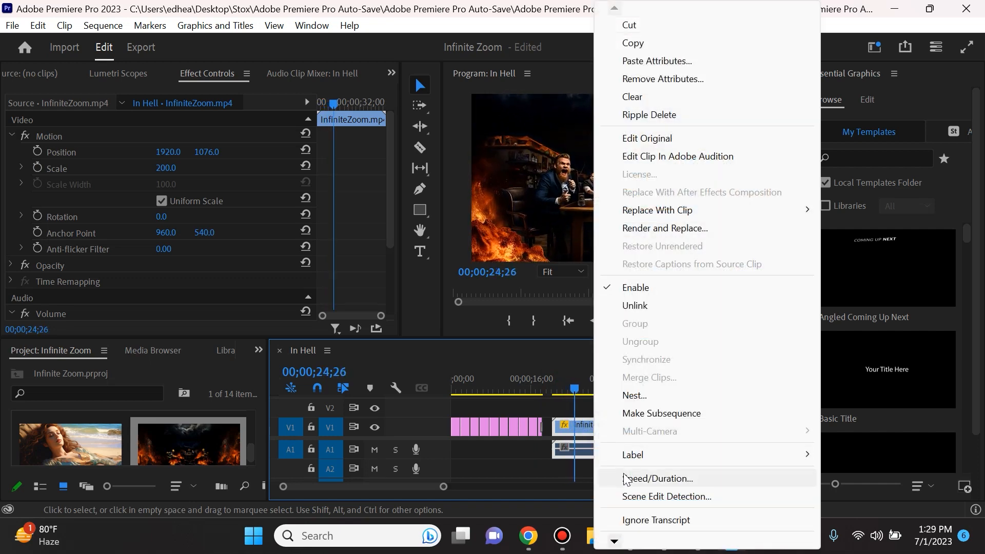
pyautogui.click(657, 478)
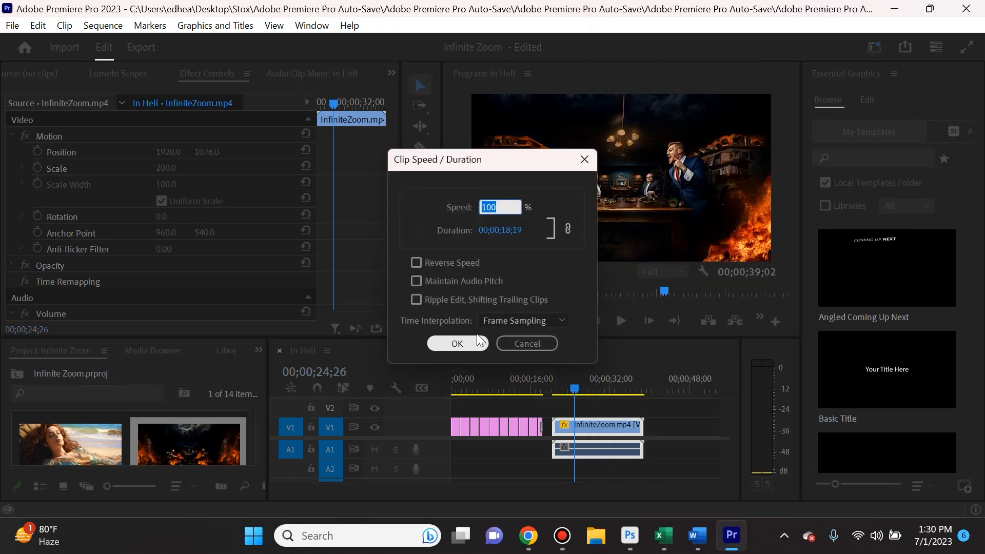
pyautogui.click(416, 263)
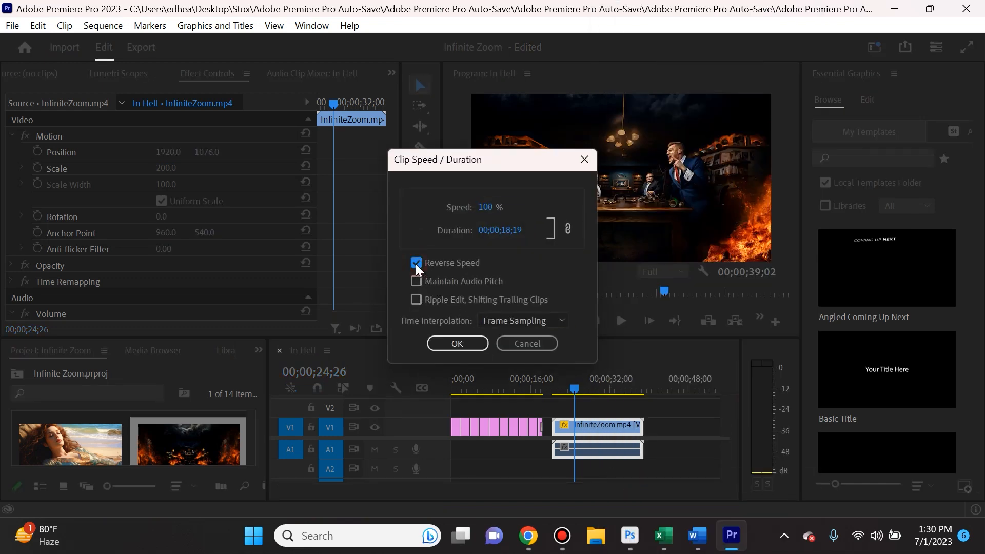
pyautogui.click(456, 343)
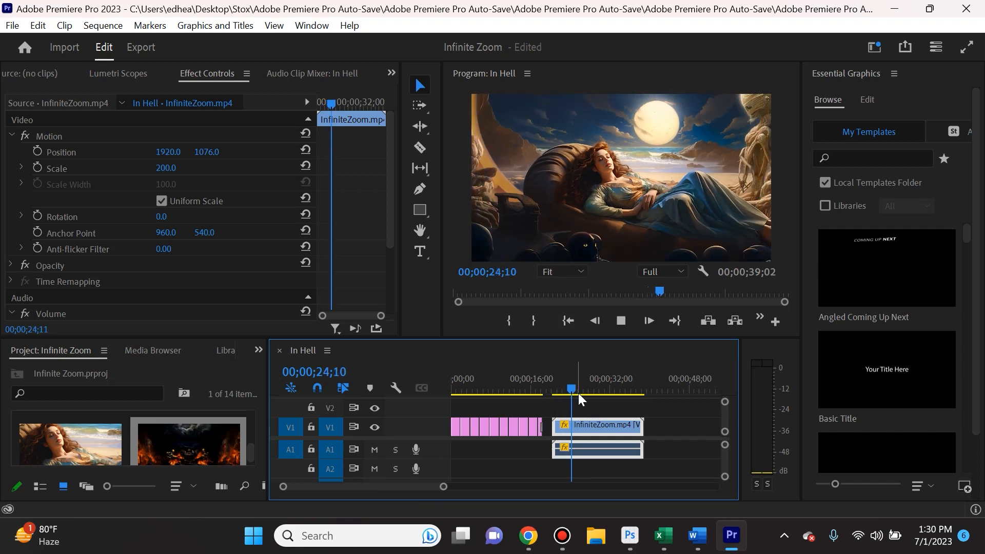
pyautogui.click(581, 388)
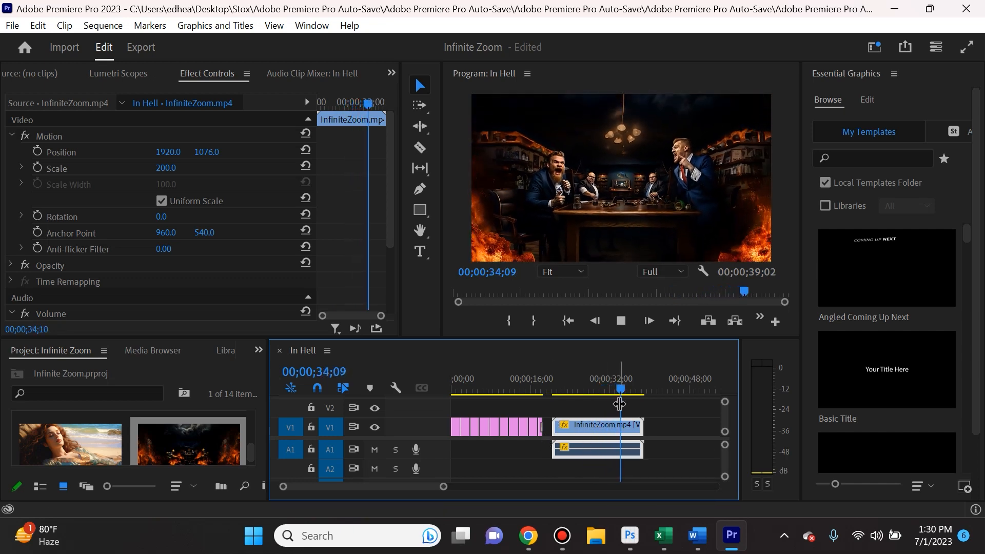
pyautogui.click(597, 388)
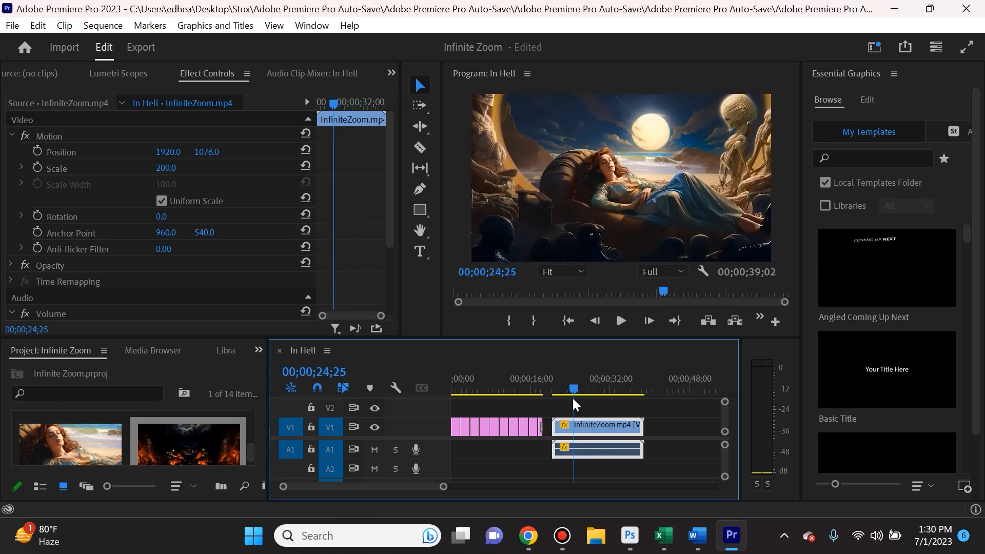
pyautogui.click(620, 320)
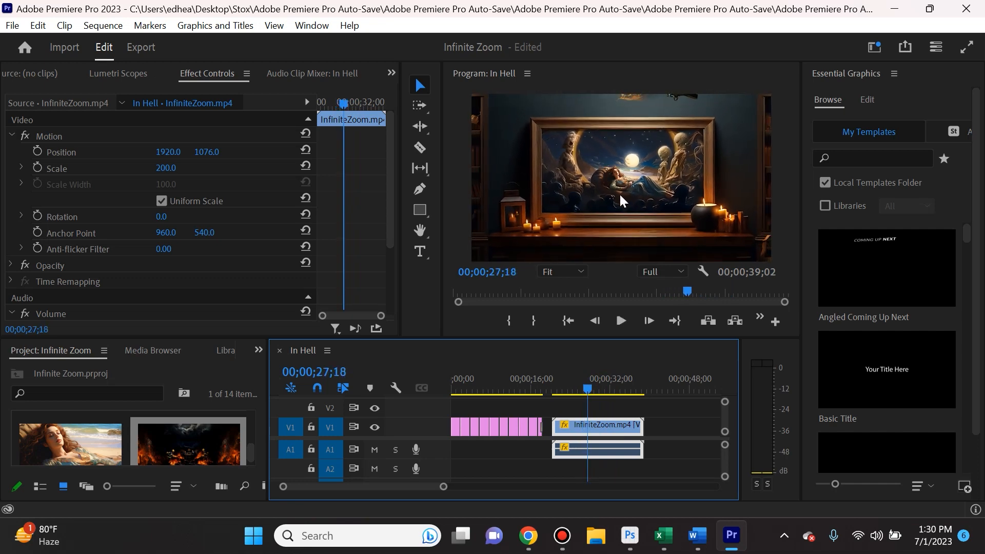
pyautogui.moveTo(712, 207)
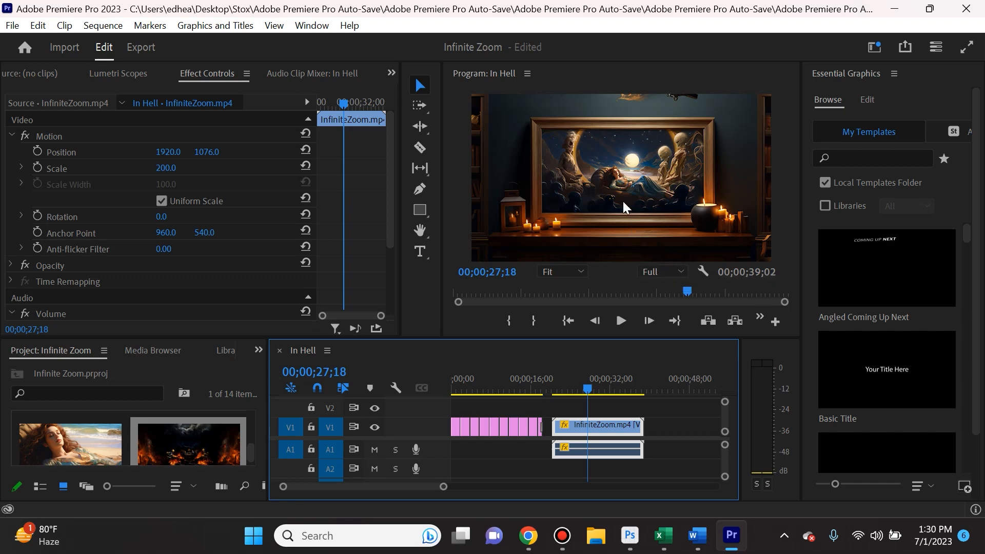
pyautogui.click(583, 390)
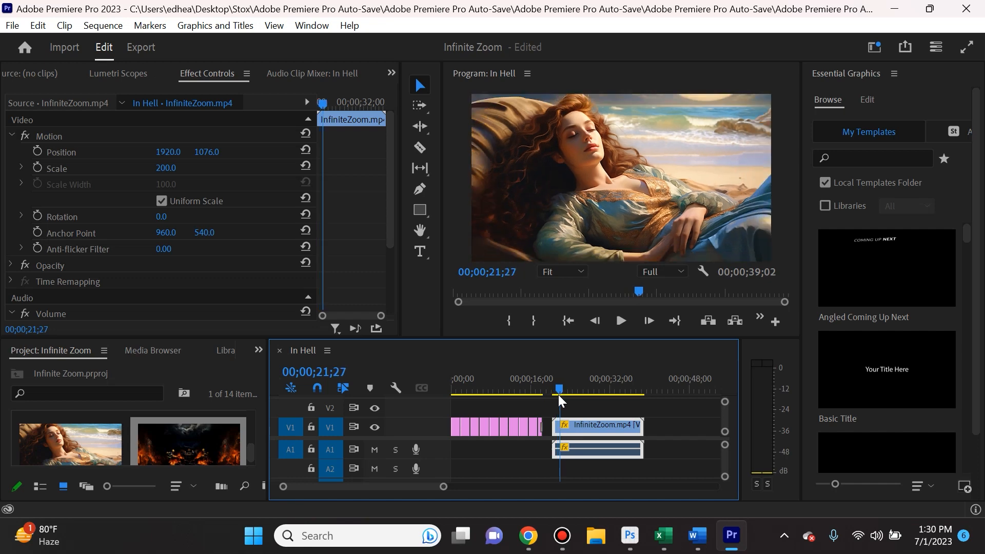
pyautogui.click(620, 320)
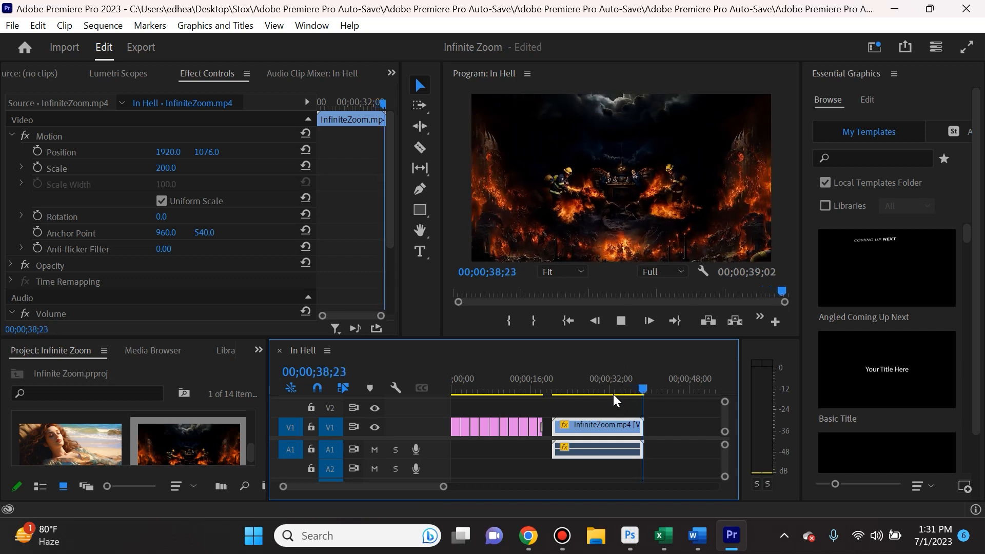
pyautogui.click(591, 390)
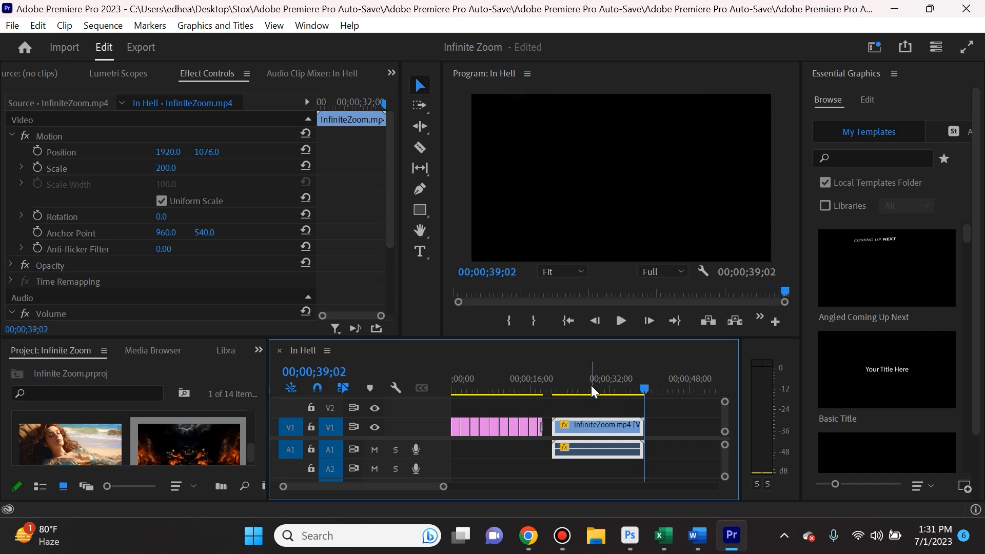